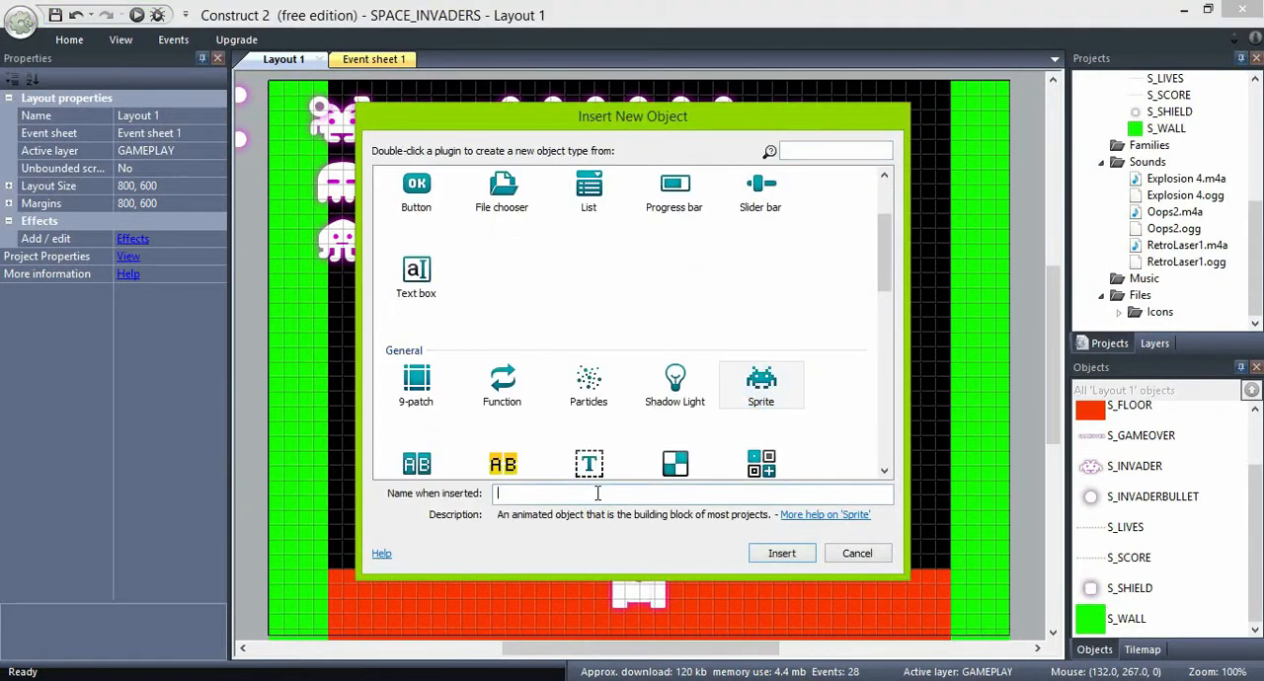
# Step: Create a Sprite object named S_SHIP with a small ship image
pyautogui.write('S_SHIP')
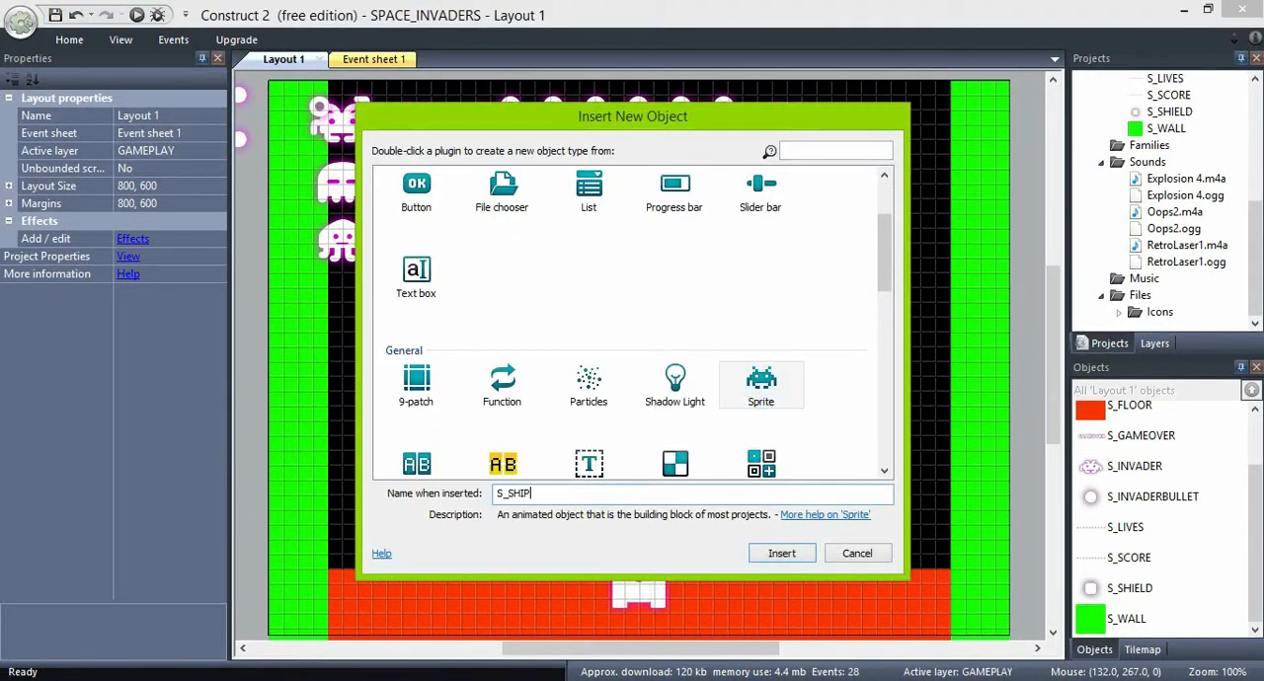
pyautogui.click(782, 553)
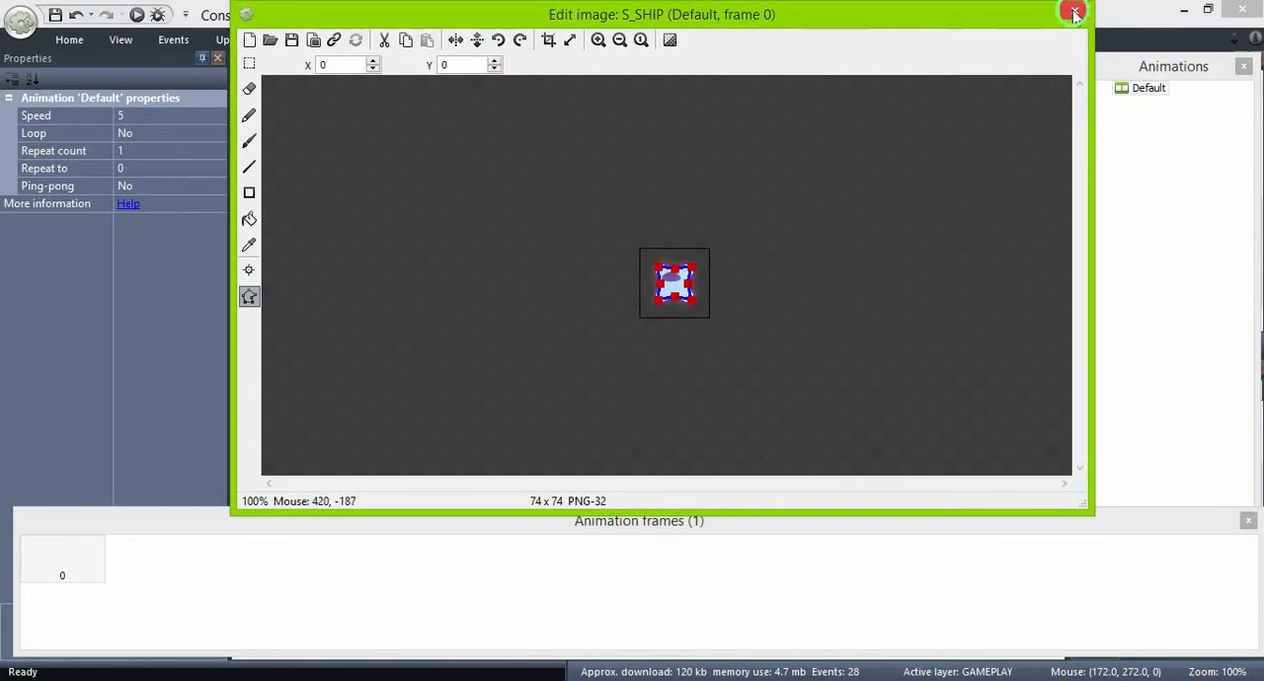
# Step: Place the S_SHIP instance just beyond the layout's right edge, around (816, 64)
pyautogui.click(1074, 11)
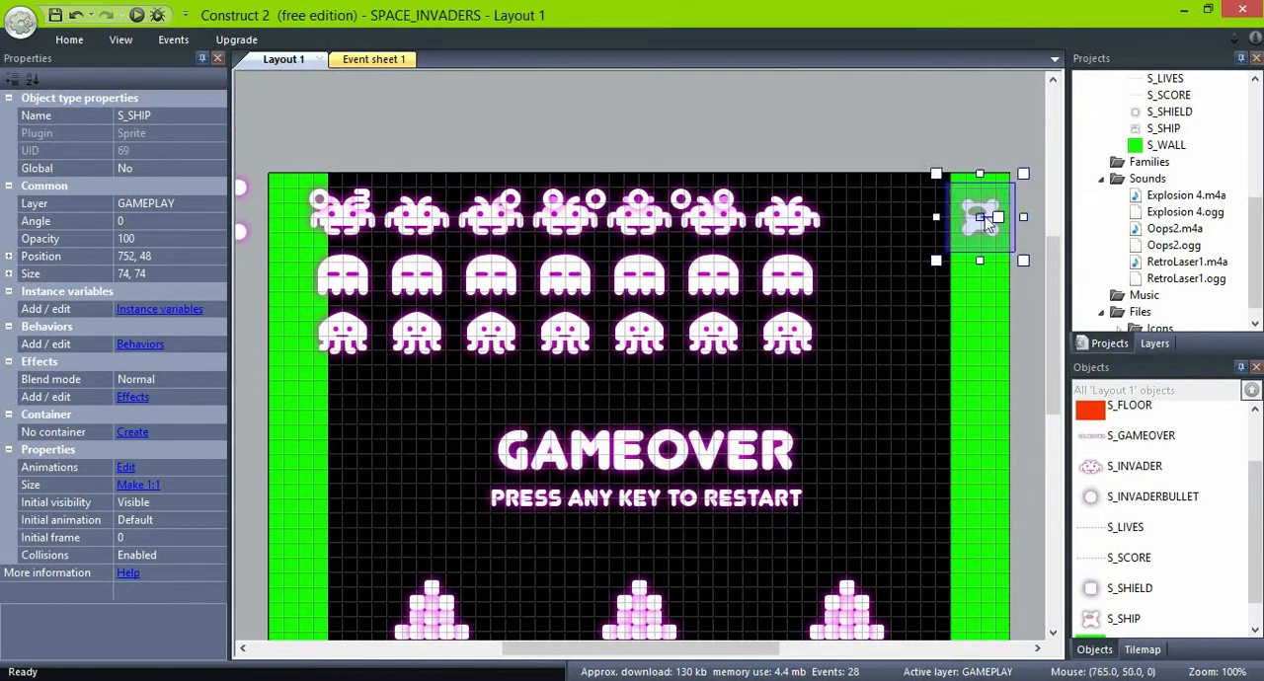
pyautogui.moveTo(979, 217); pyautogui.dragTo(1009, 234)
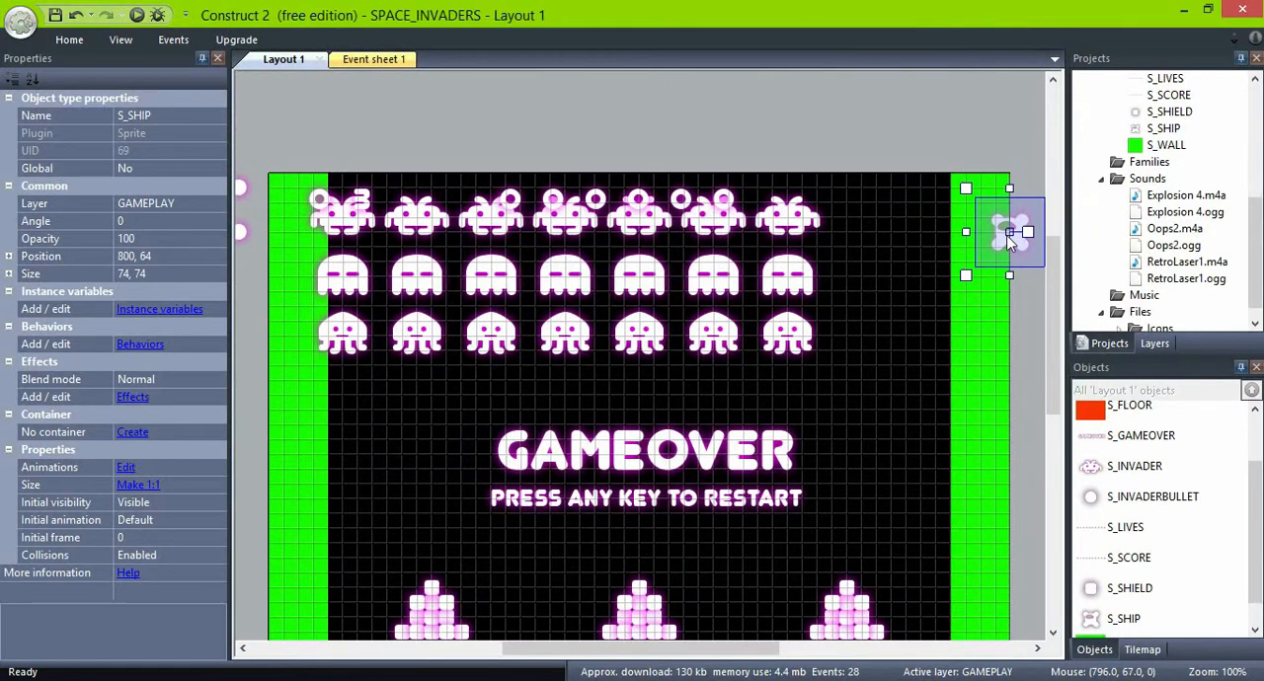
pyautogui.moveTo(963, 306)
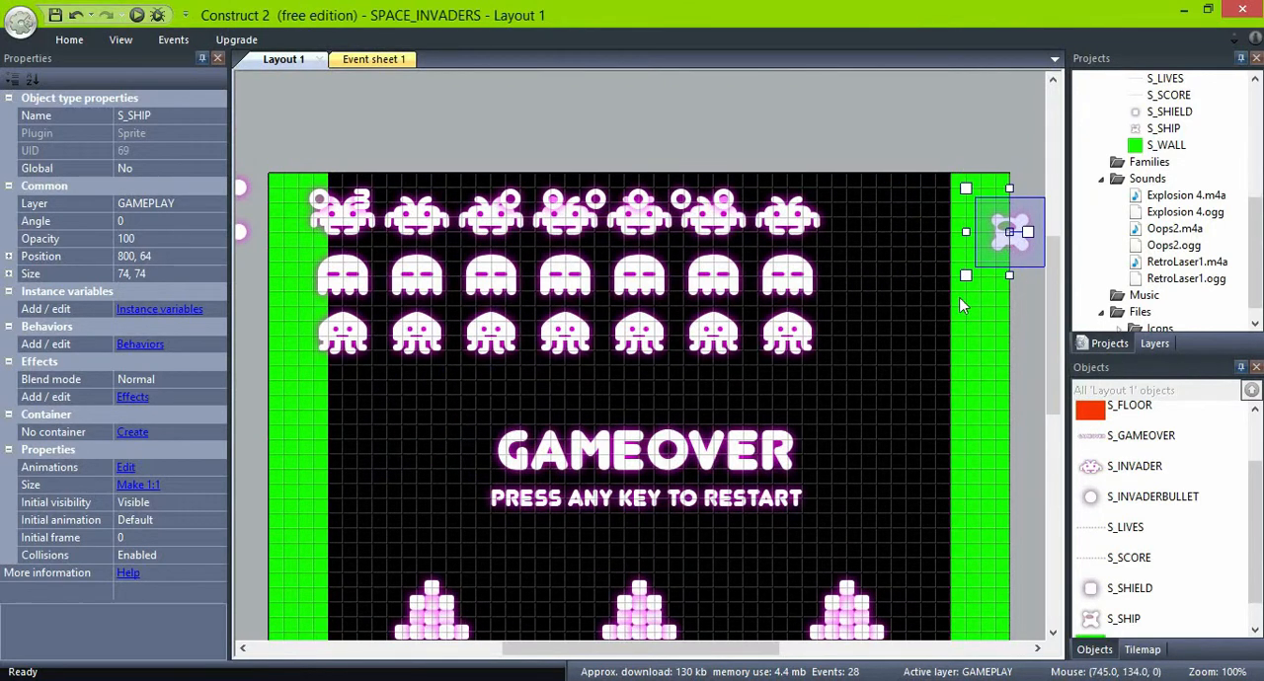
pyautogui.moveTo(1009, 231); pyautogui.dragTo(1025, 232)
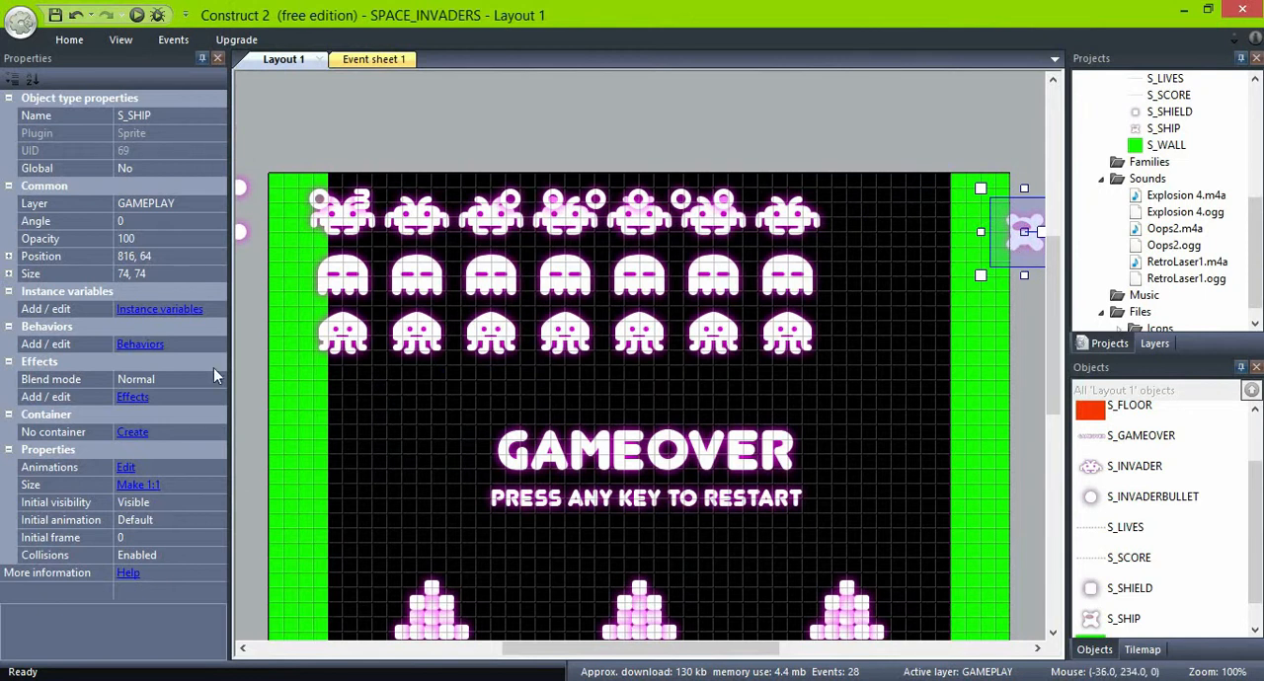
# Step: Add DestroyOutsideLayout and Bullet behaviors to S_SHIP, with bullet speed -150 and Set angle off
pyautogui.click(140, 343)
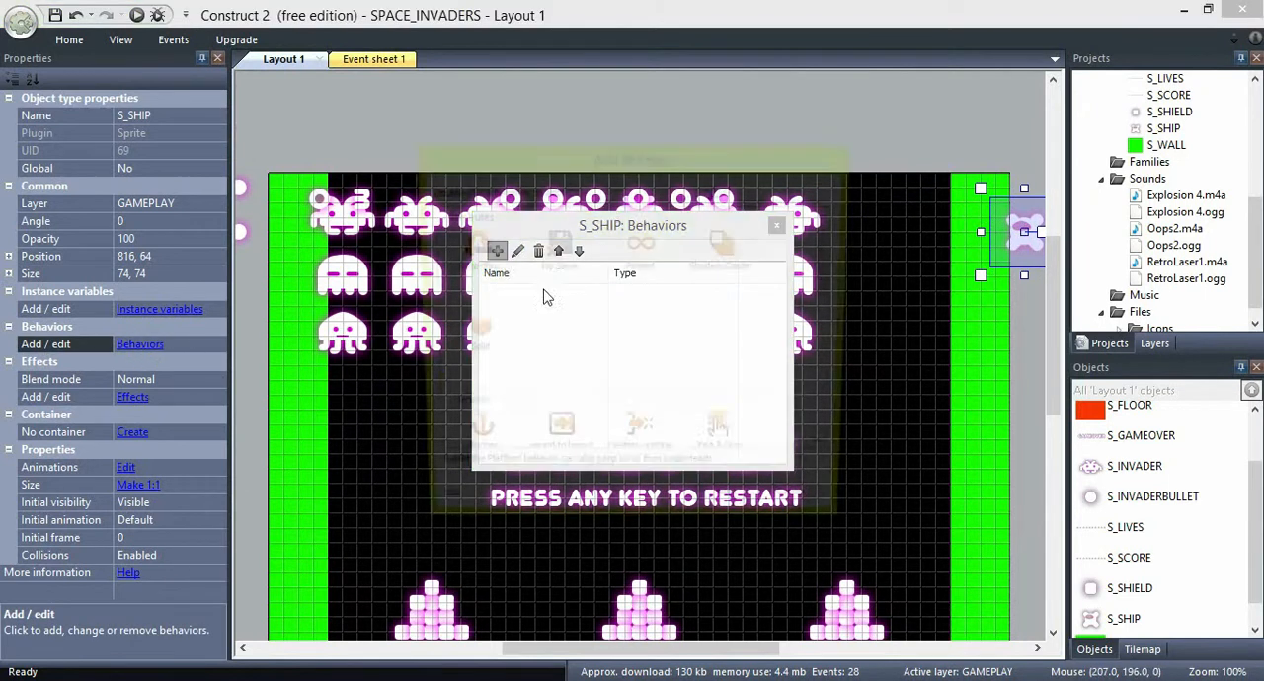
pyautogui.click(497, 250)
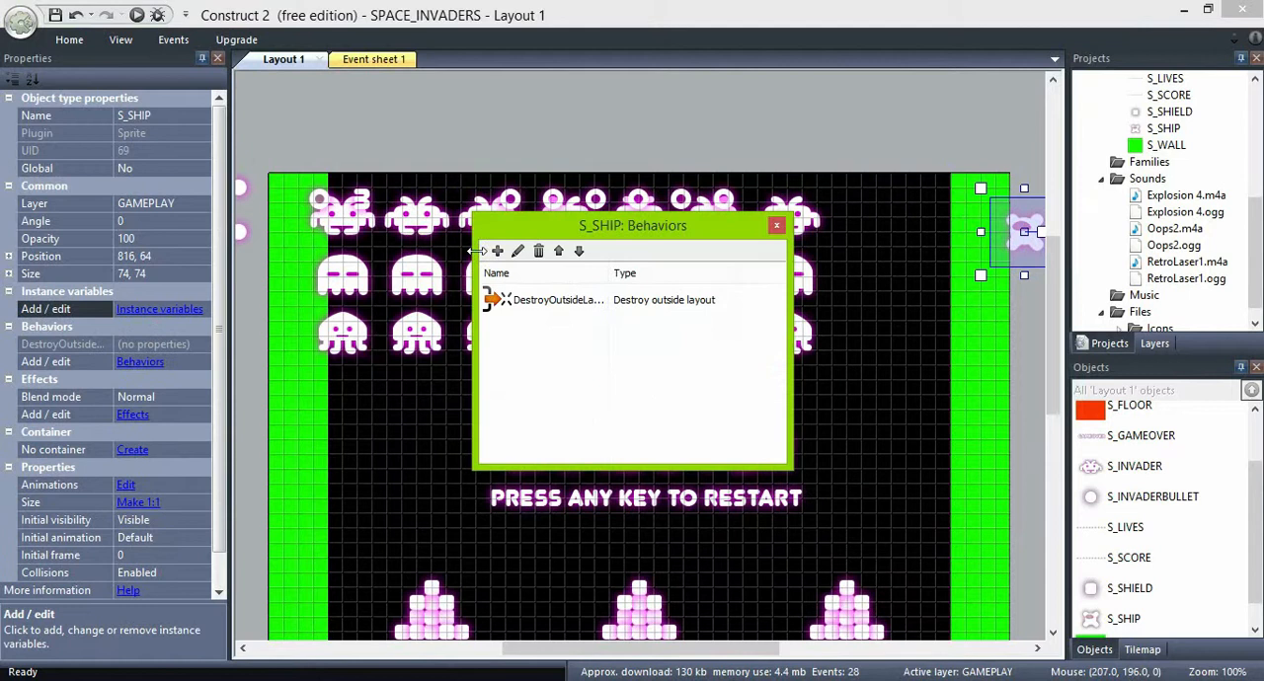
pyautogui.click(498, 251)
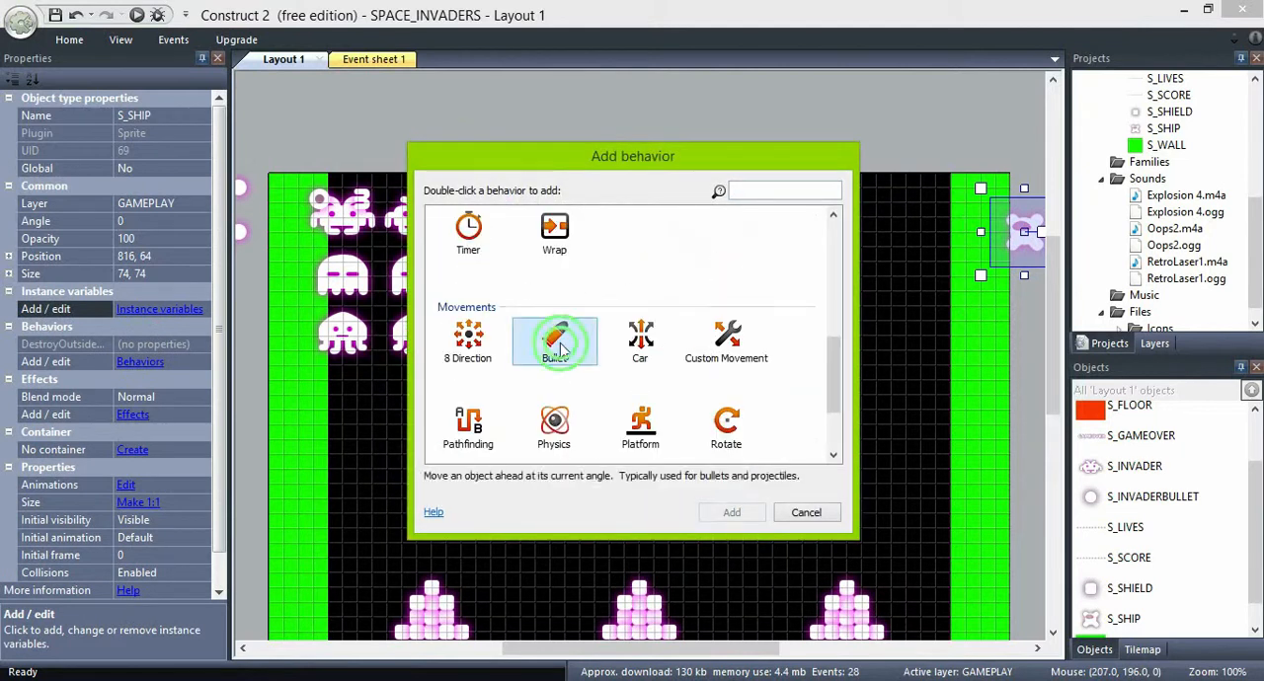
pyautogui.doubleClick(554, 341)
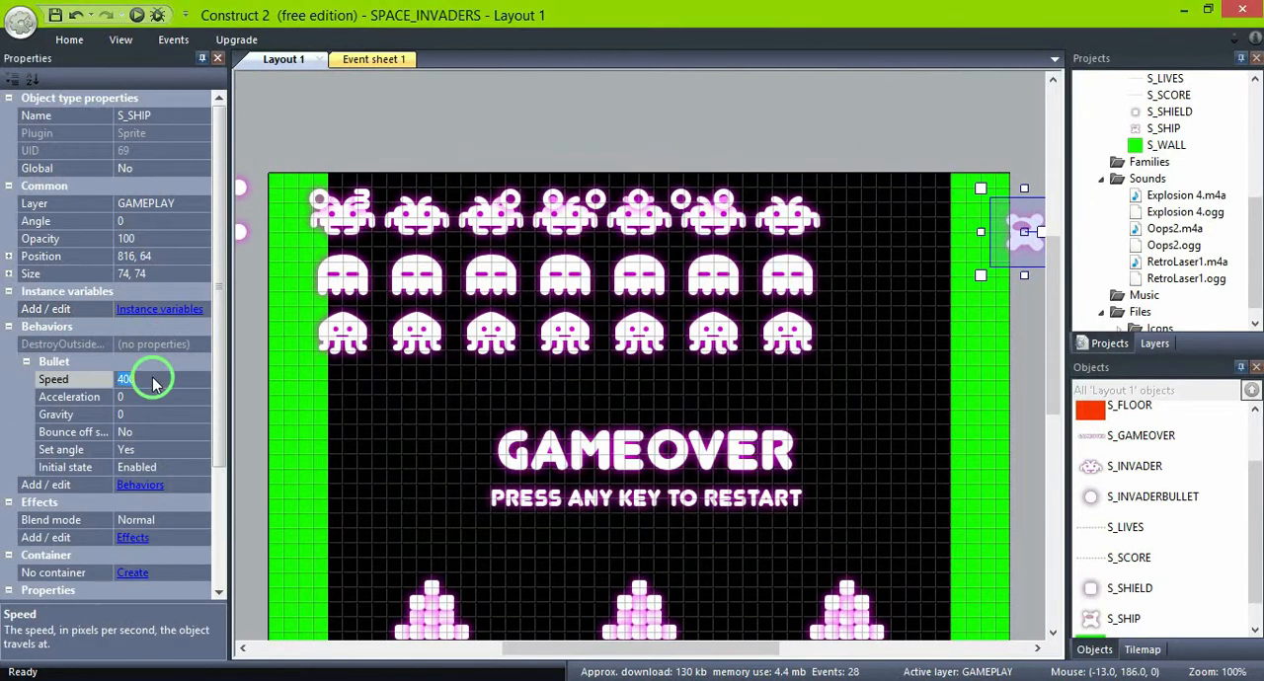
pyautogui.write('-150')
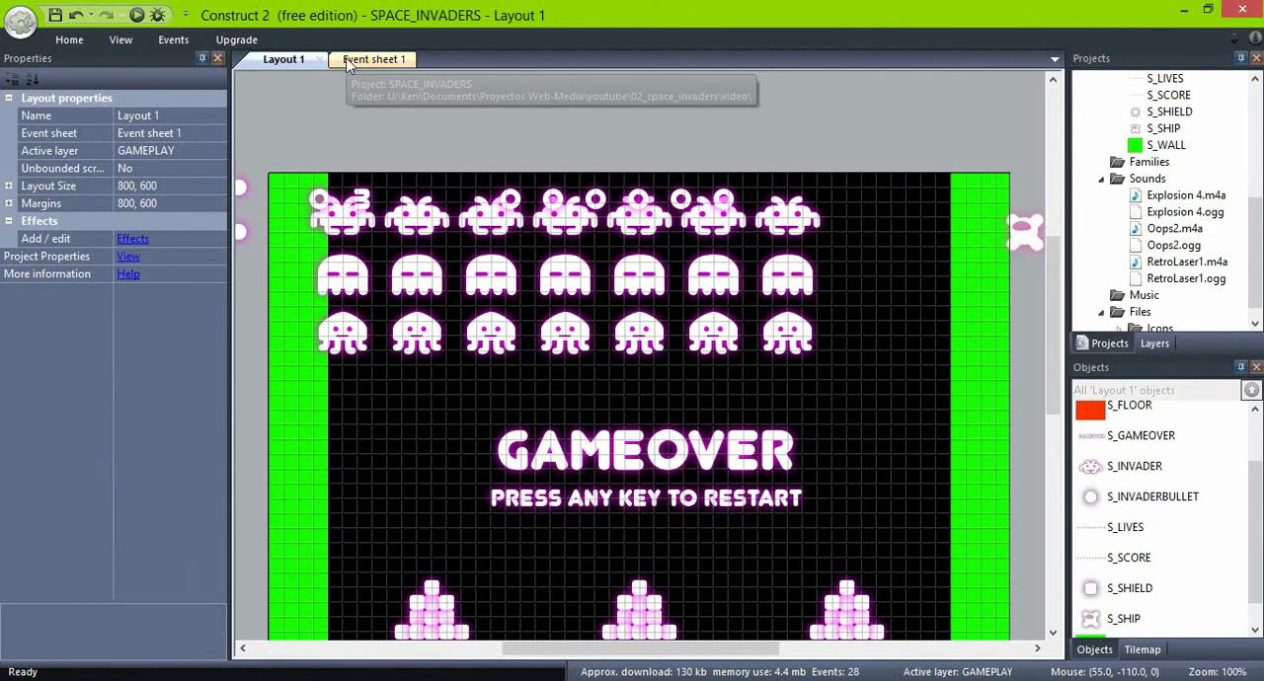
# Step: Add an S_SHIP Destroy action to the 'On start of layout' event
pyautogui.click(373, 59)
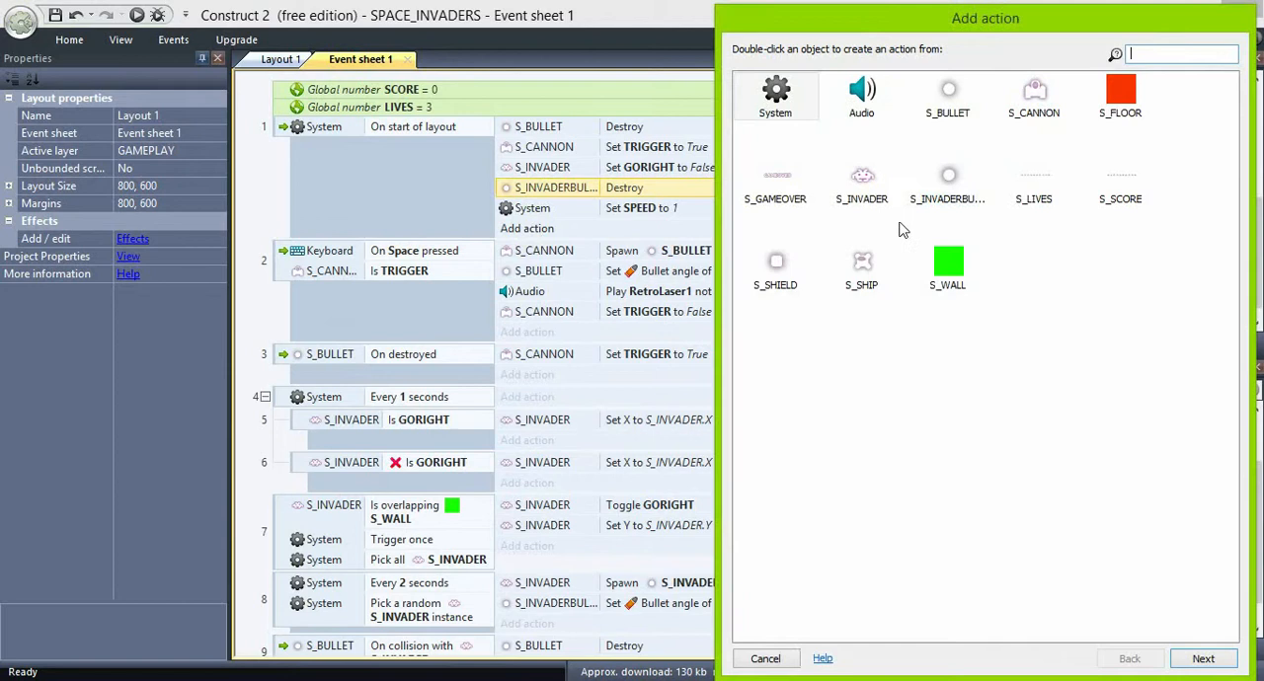
pyautogui.doubleClick(861, 267)
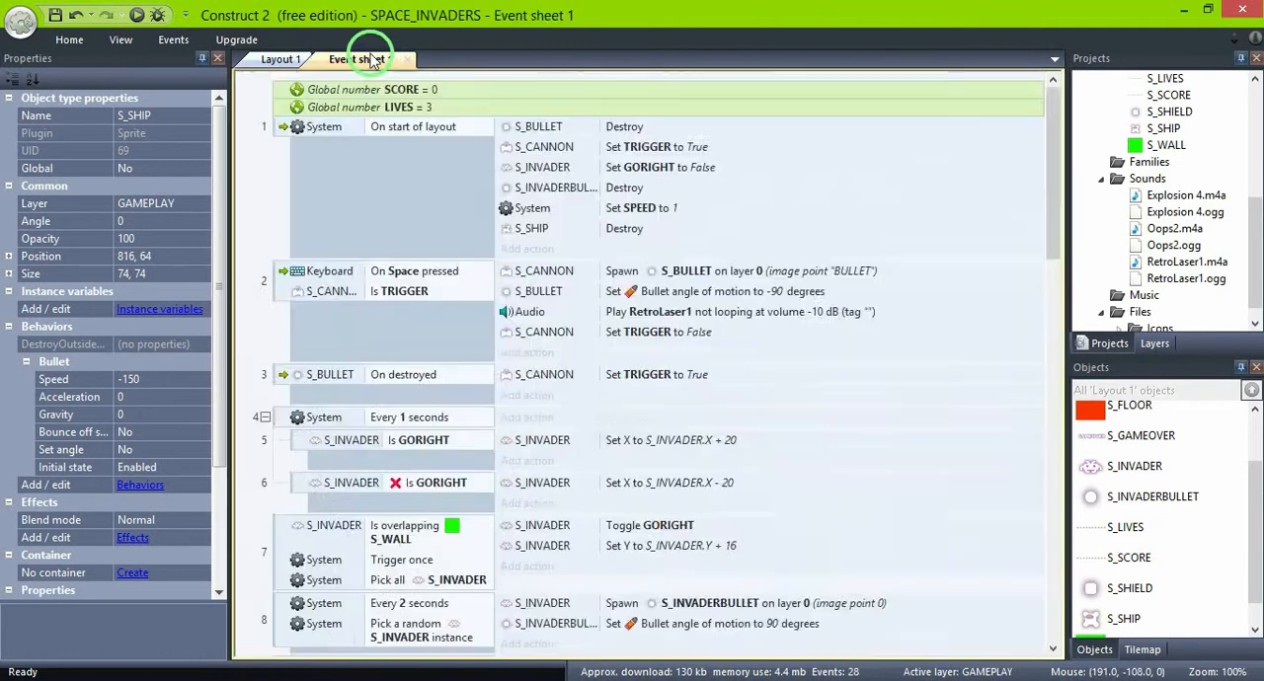
pyautogui.scroll(-3)
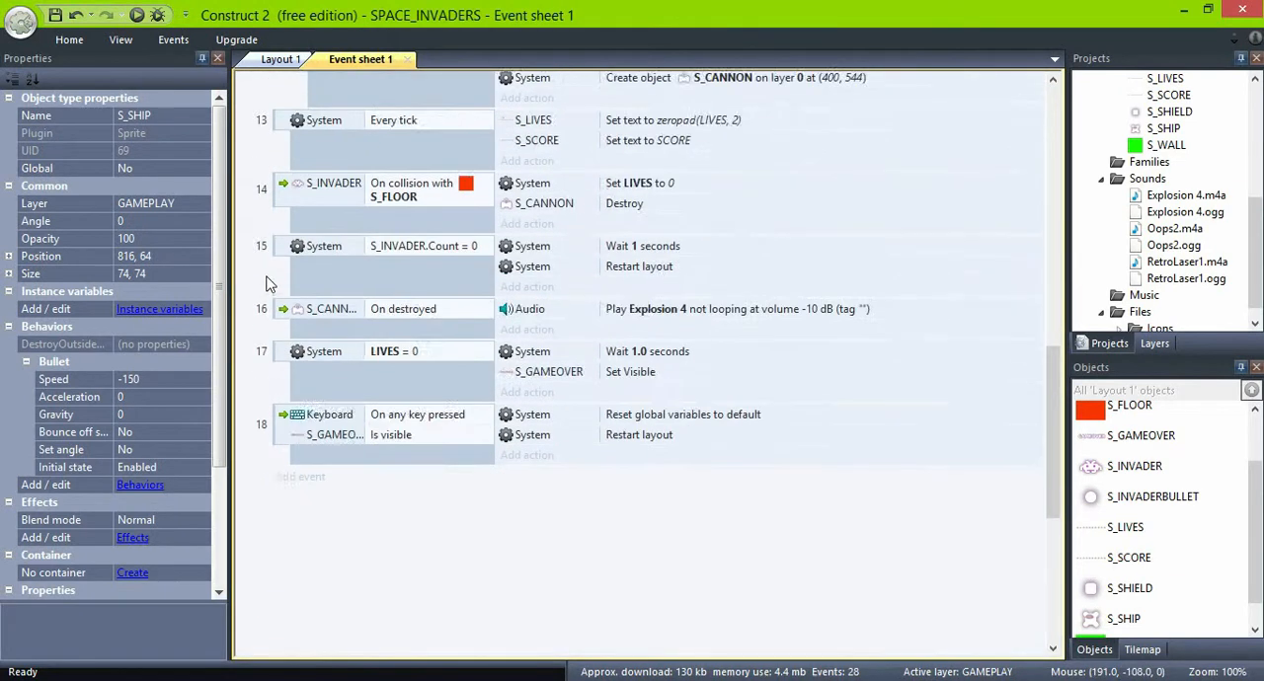
# Step: Add a new System 'Every 3 seconds' event
pyautogui.click(299, 476)
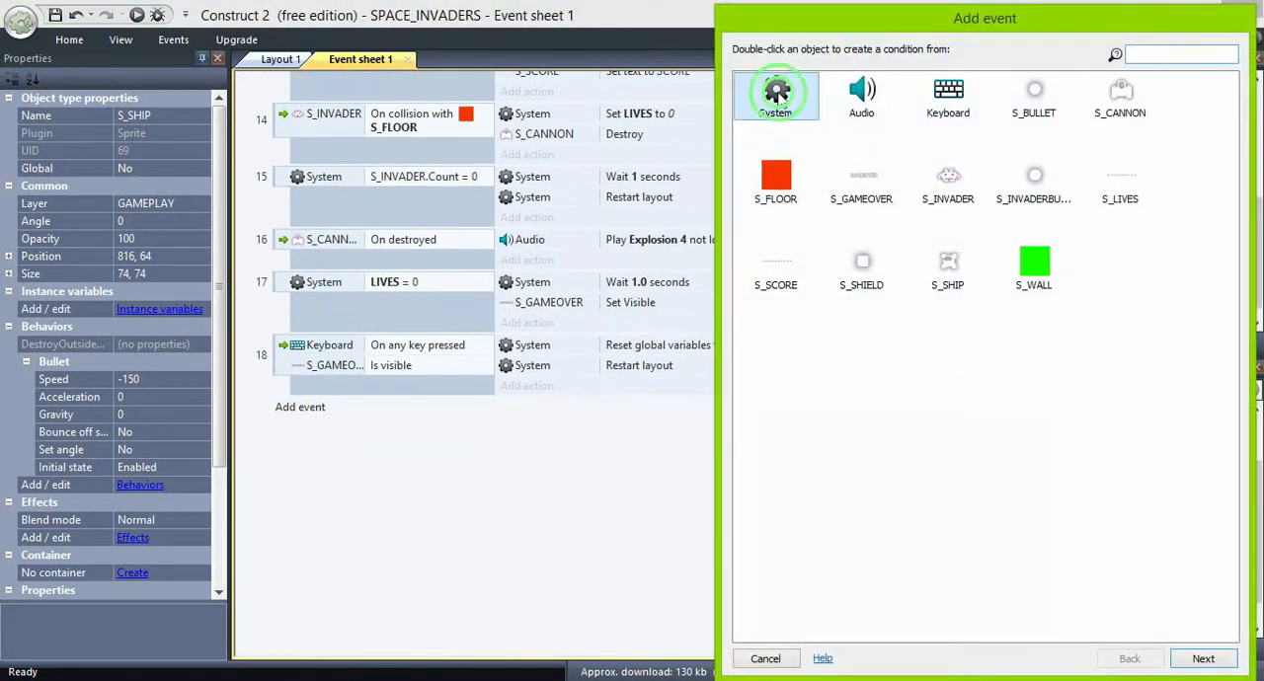
pyautogui.doubleClick(776, 94)
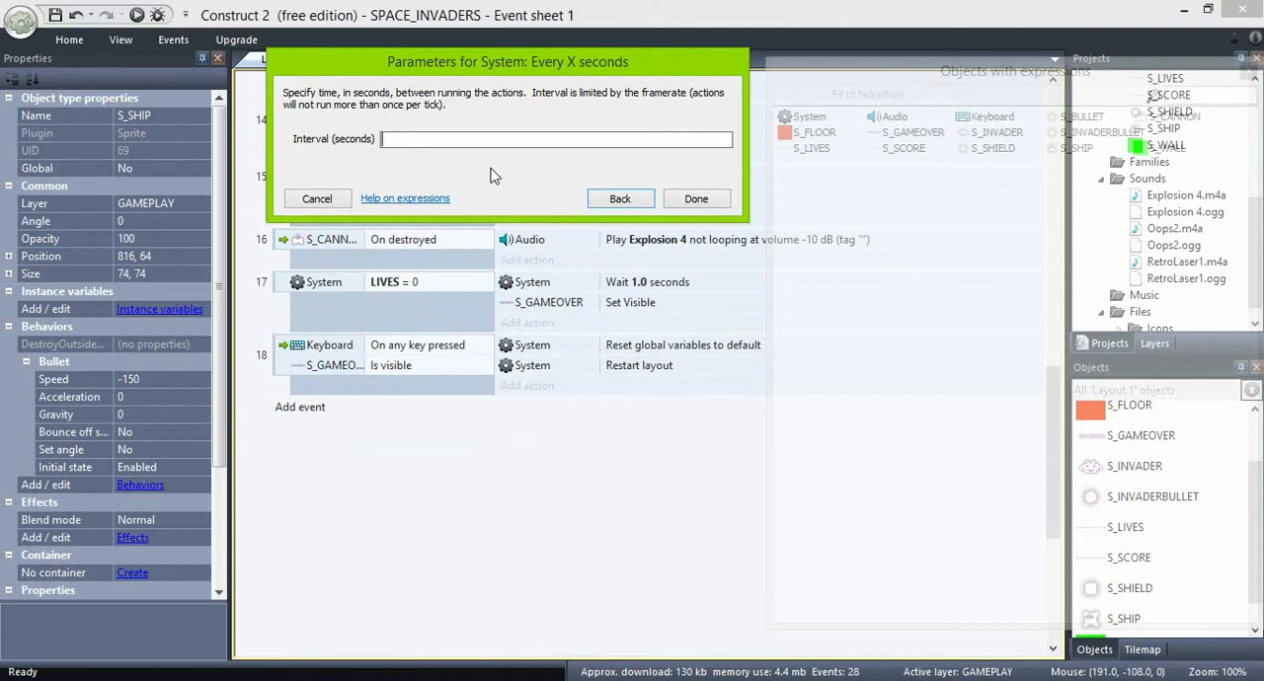
pyautogui.click(696, 199)
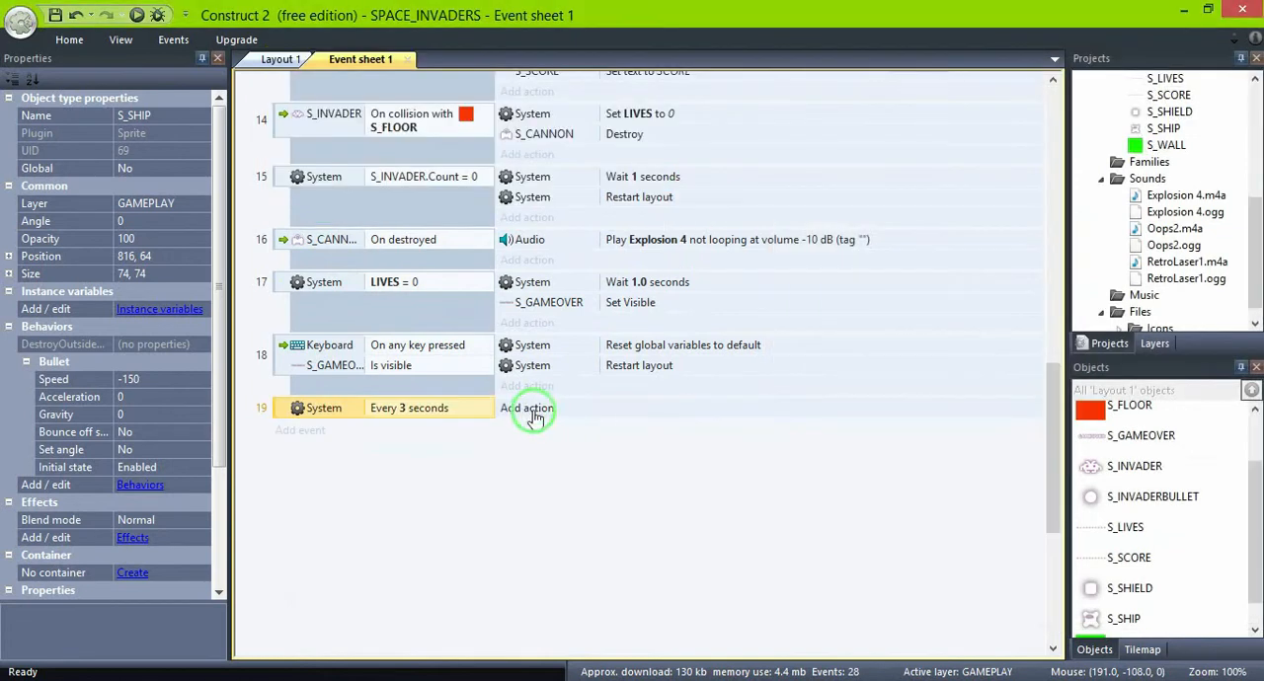
# Step: Give that event a Create object action spawning S_SHIP on layer 0 at (816, 64)
pyautogui.click(526, 408)
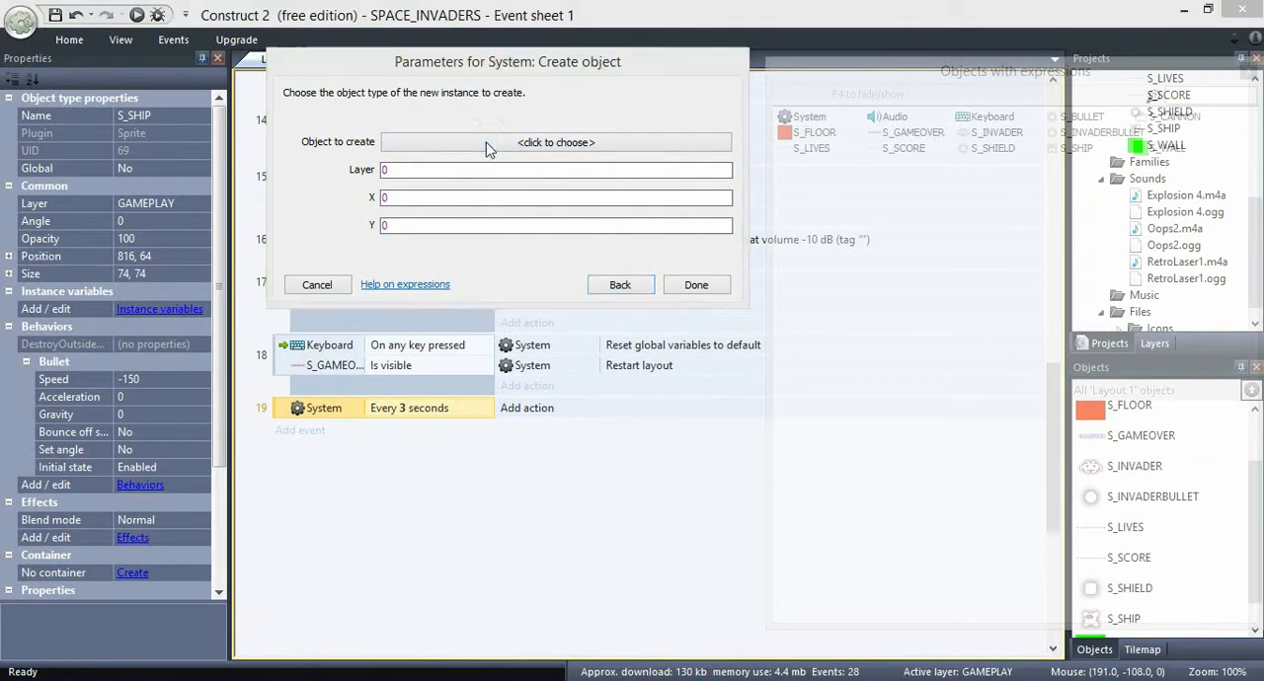
pyautogui.click(555, 142)
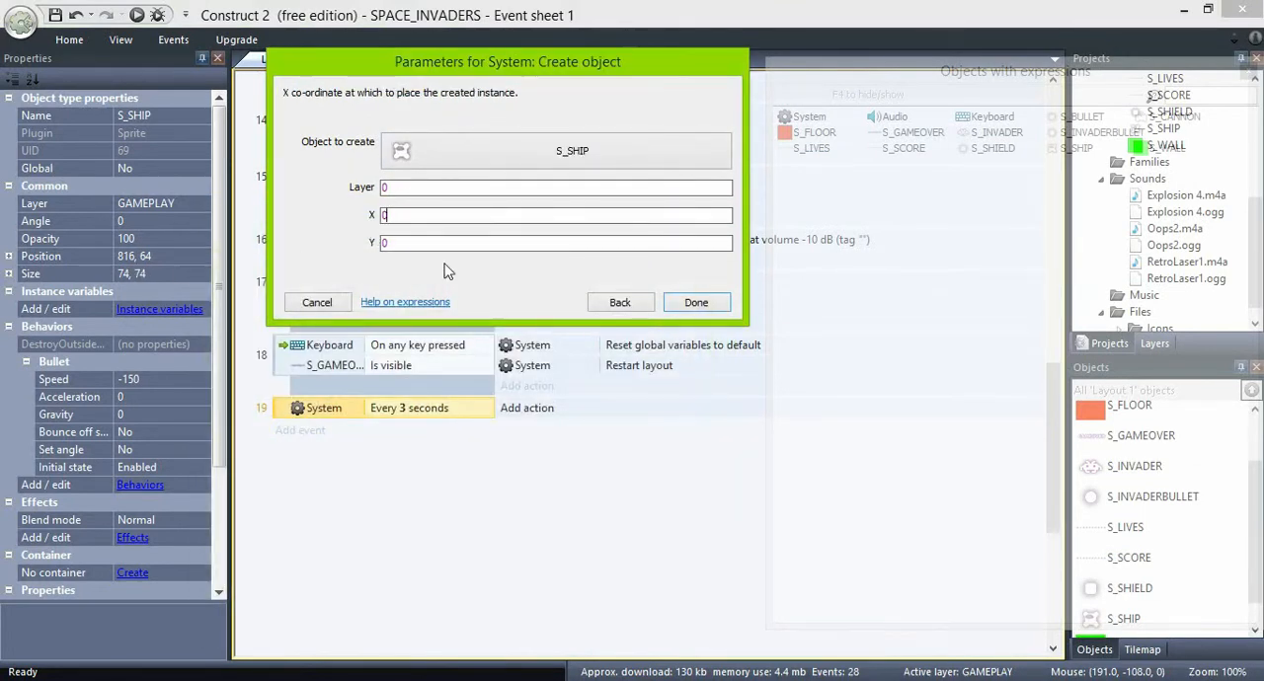
pyautogui.write('816')
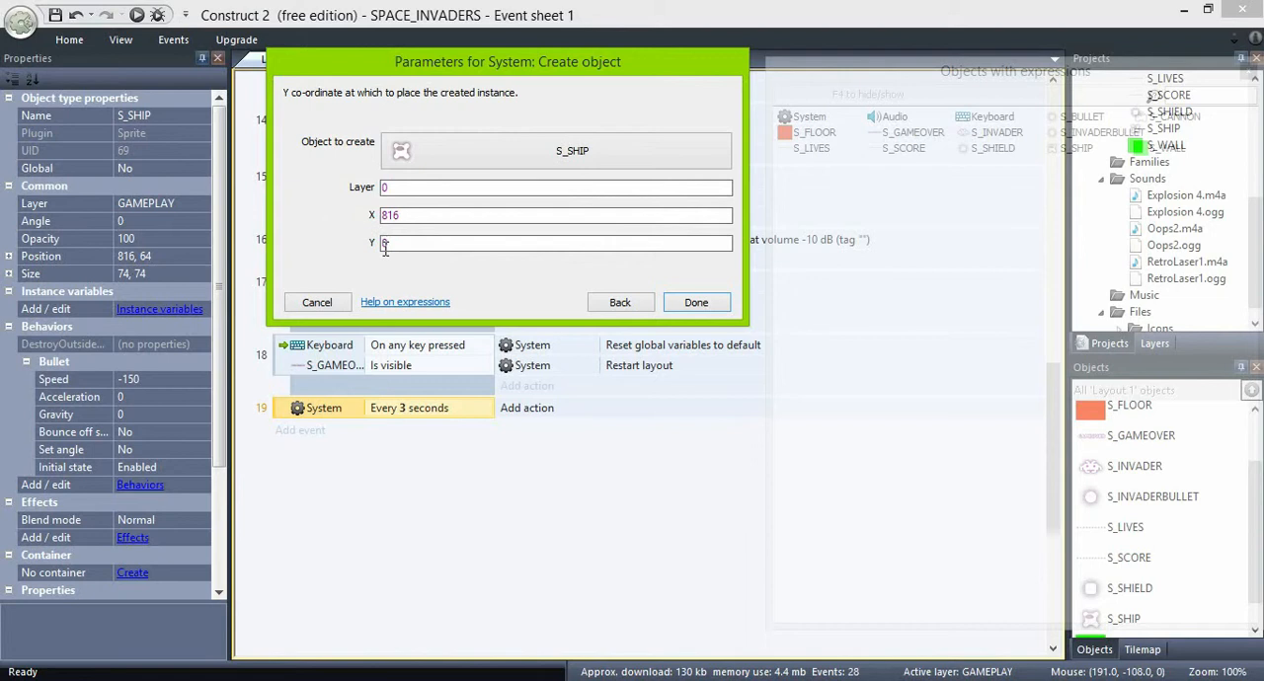
pyautogui.click(695, 302)
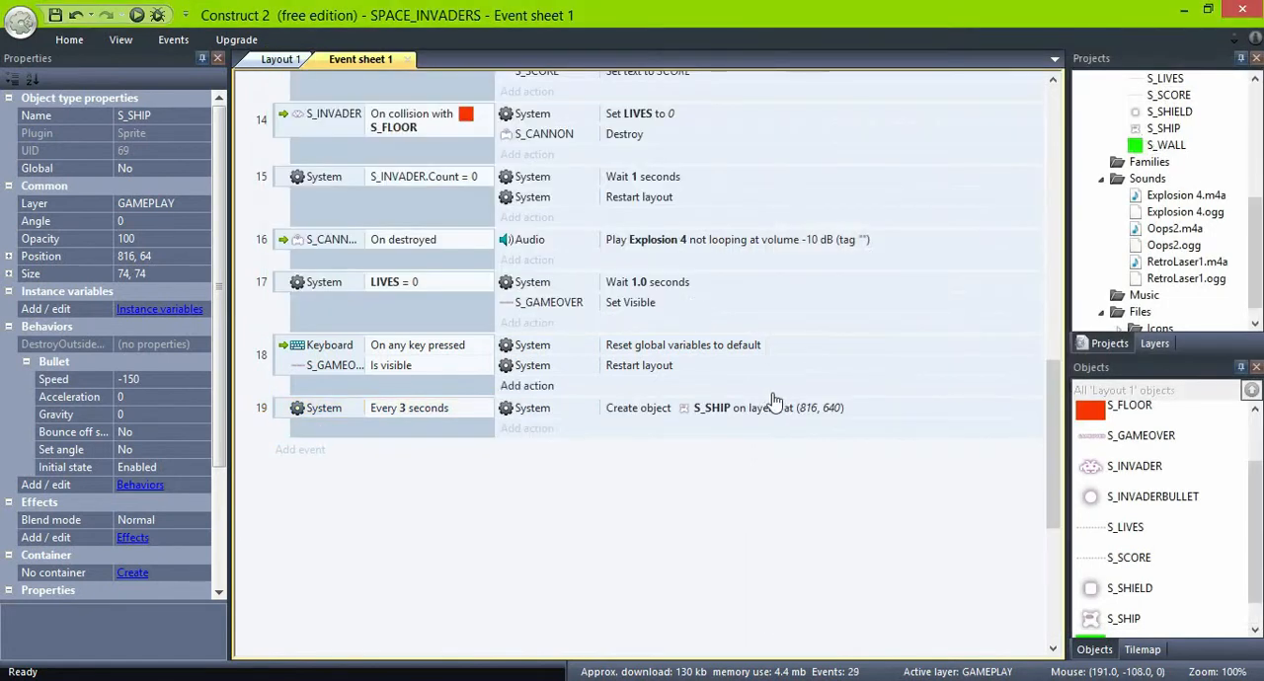
pyautogui.click(768, 408)
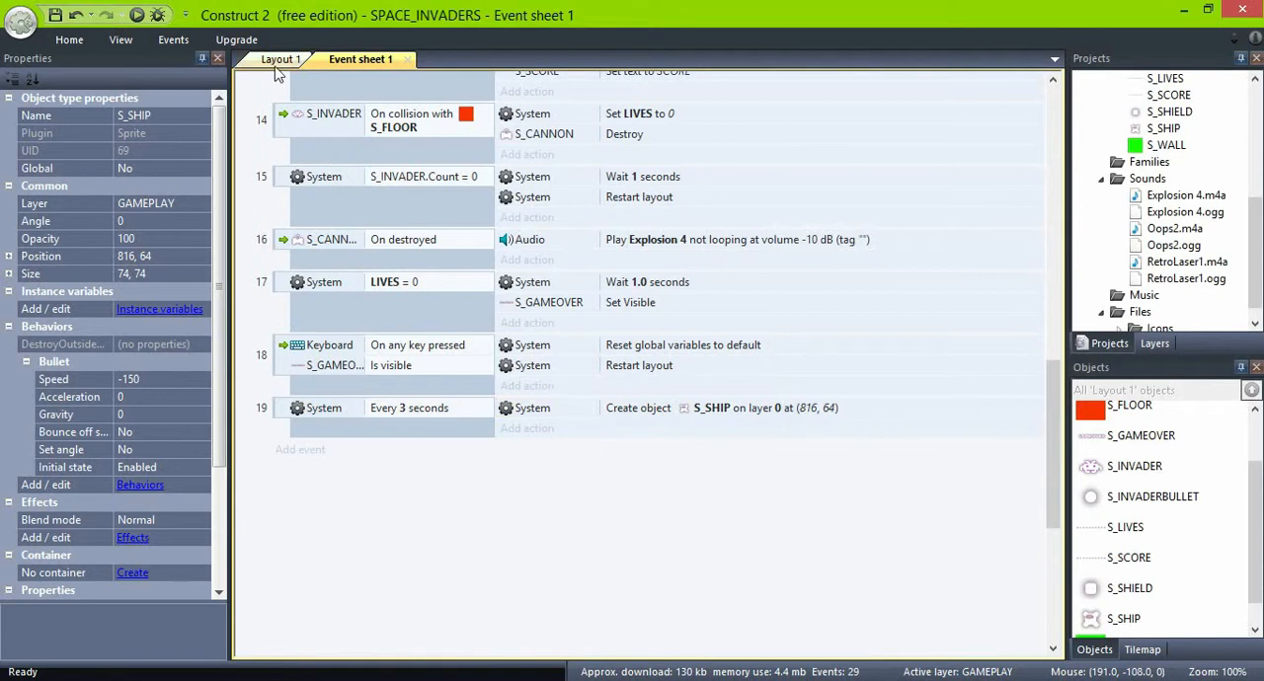
# Step: Preview the game in the browser to watch the mystery ship spawn, then return to the events
pyautogui.click(280, 59)
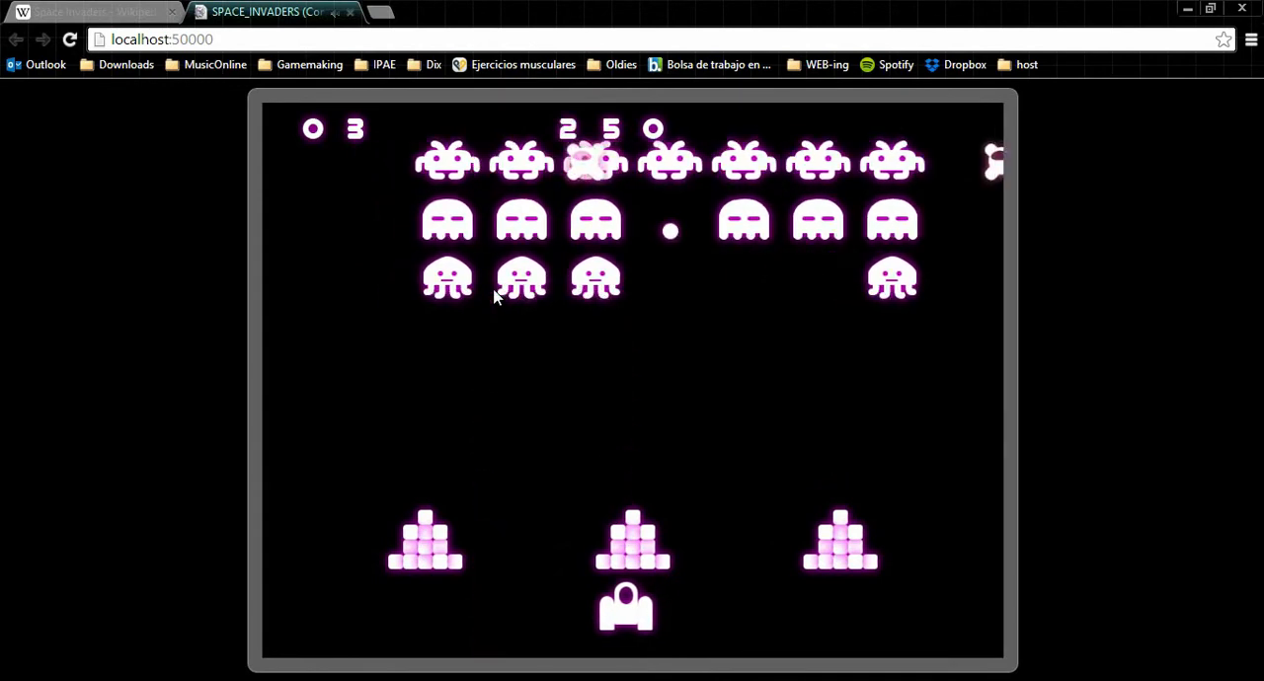
pyautogui.click(89, 11)
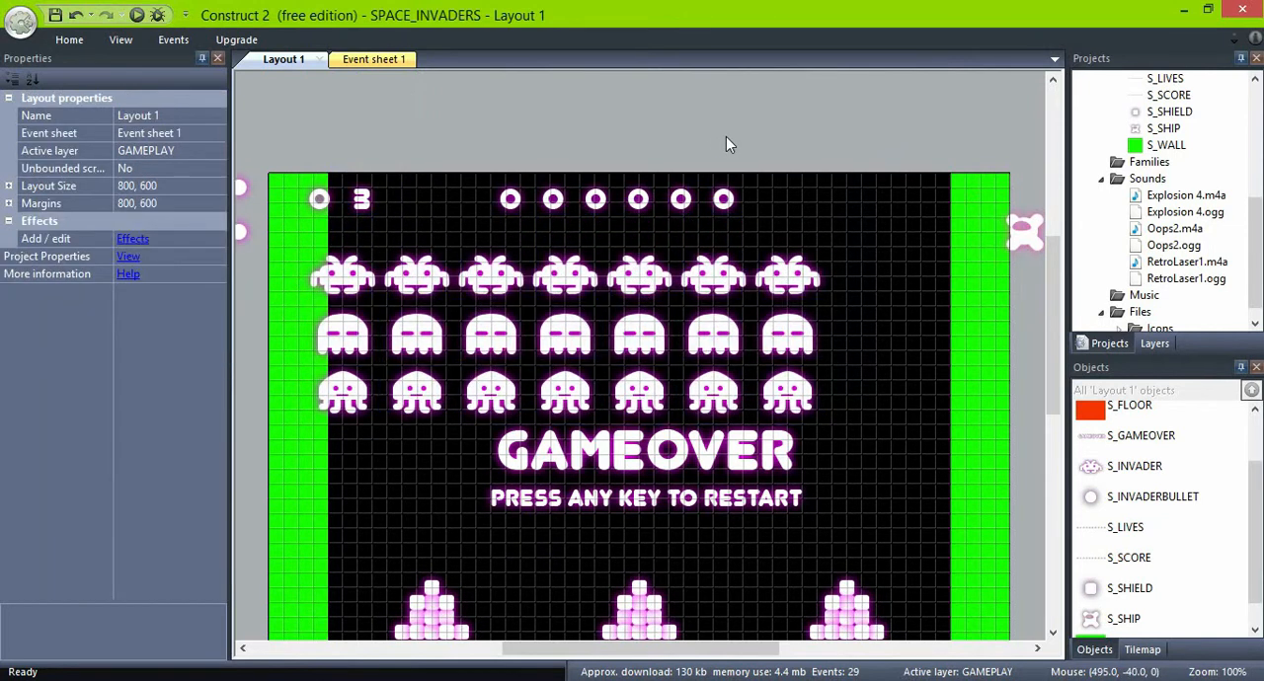
pyautogui.click(361, 59)
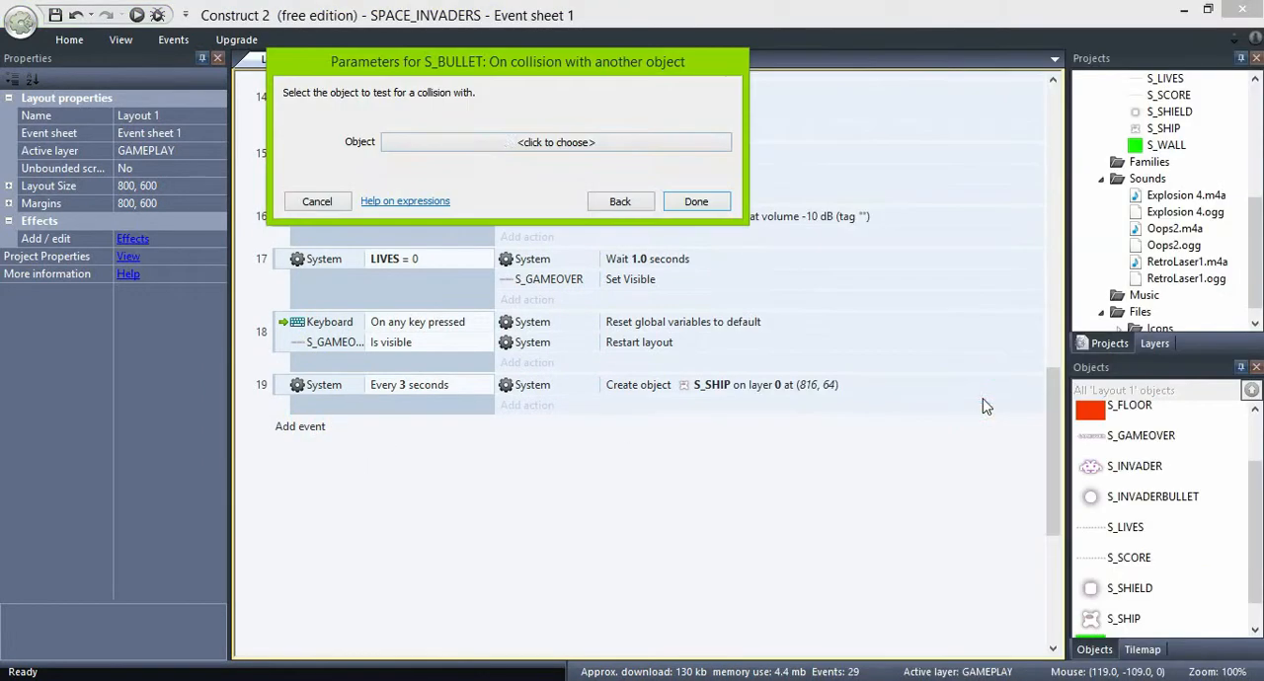
# Step: Make S_BULLET colliding with S_SHIP destroy both objects, then start a System action
pyautogui.click(555, 141)
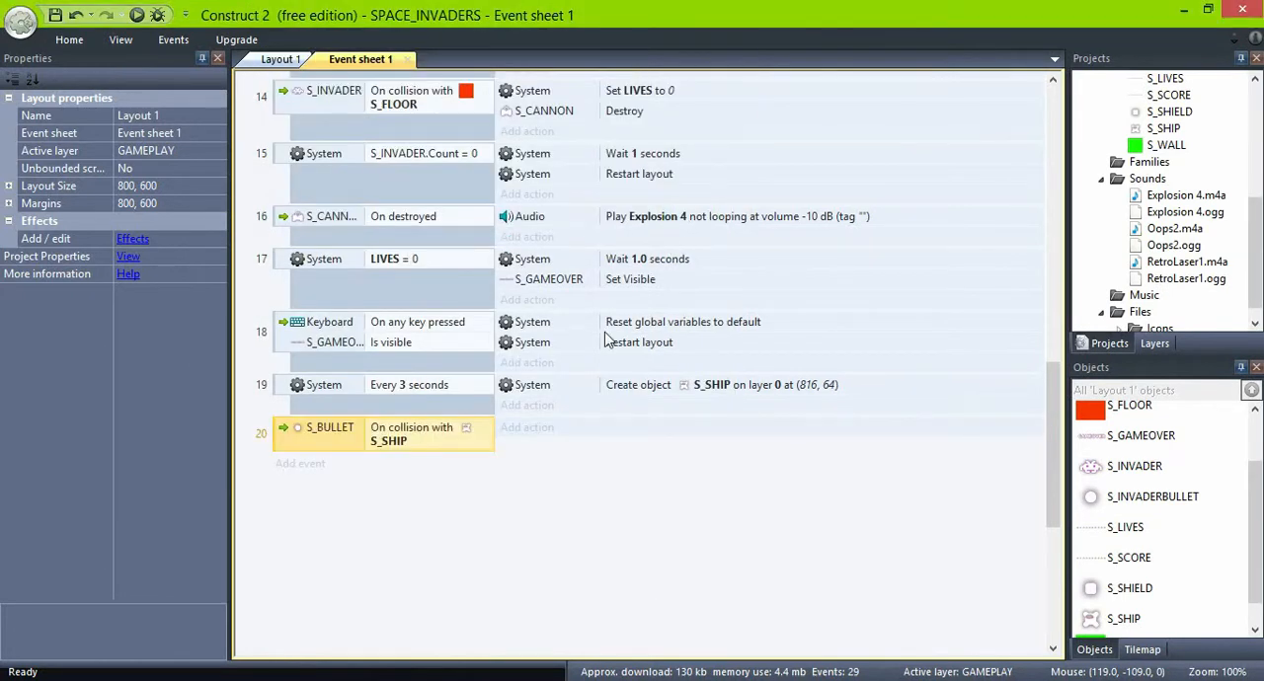
pyautogui.click(527, 427)
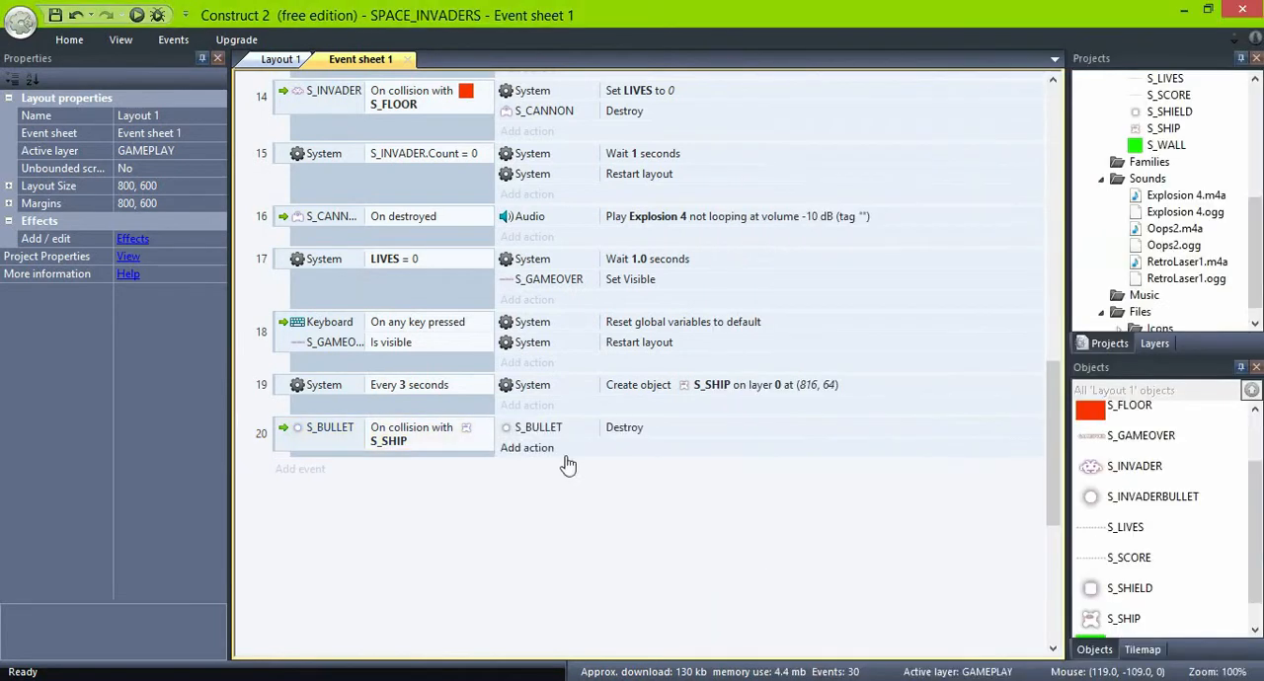
pyautogui.click(528, 447)
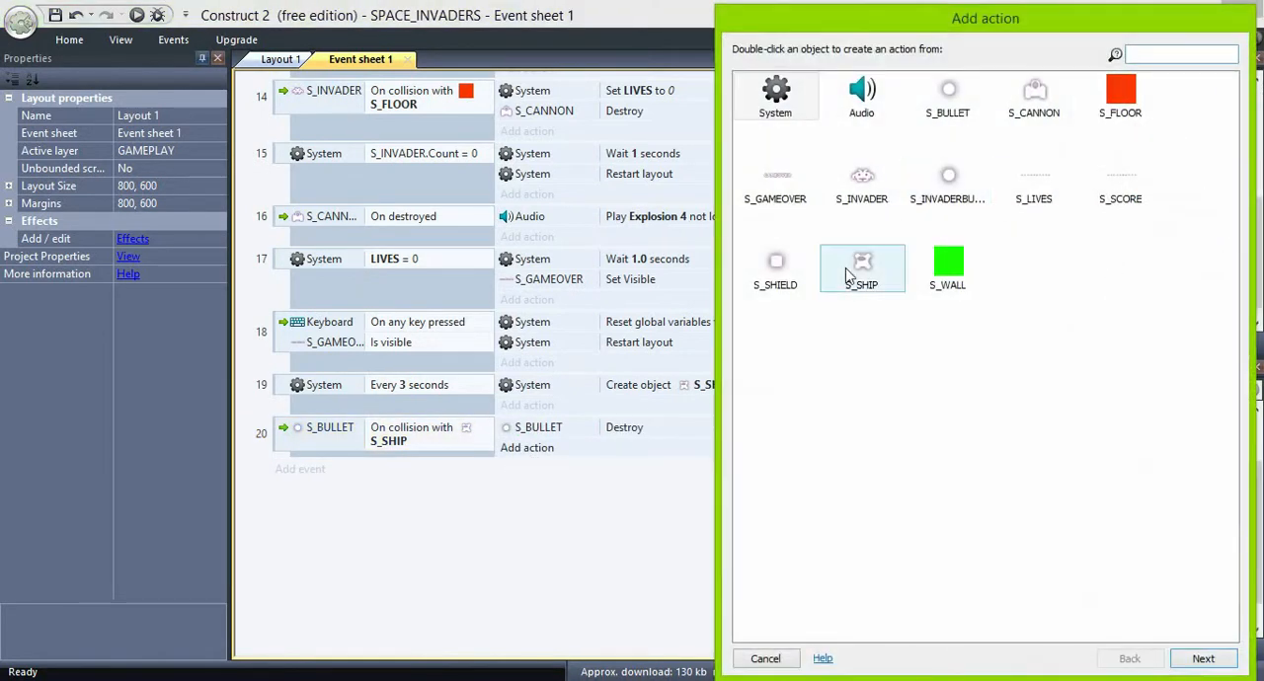
pyautogui.doubleClick(861, 266)
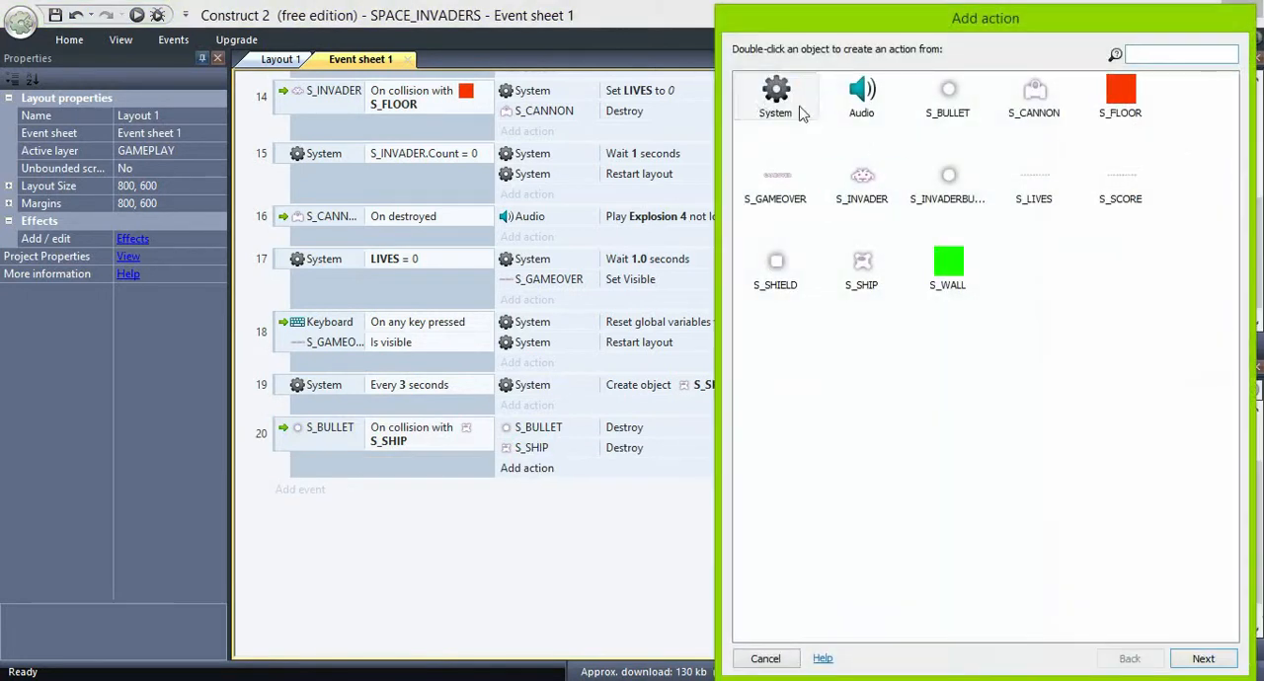
pyautogui.doubleClick(775, 94)
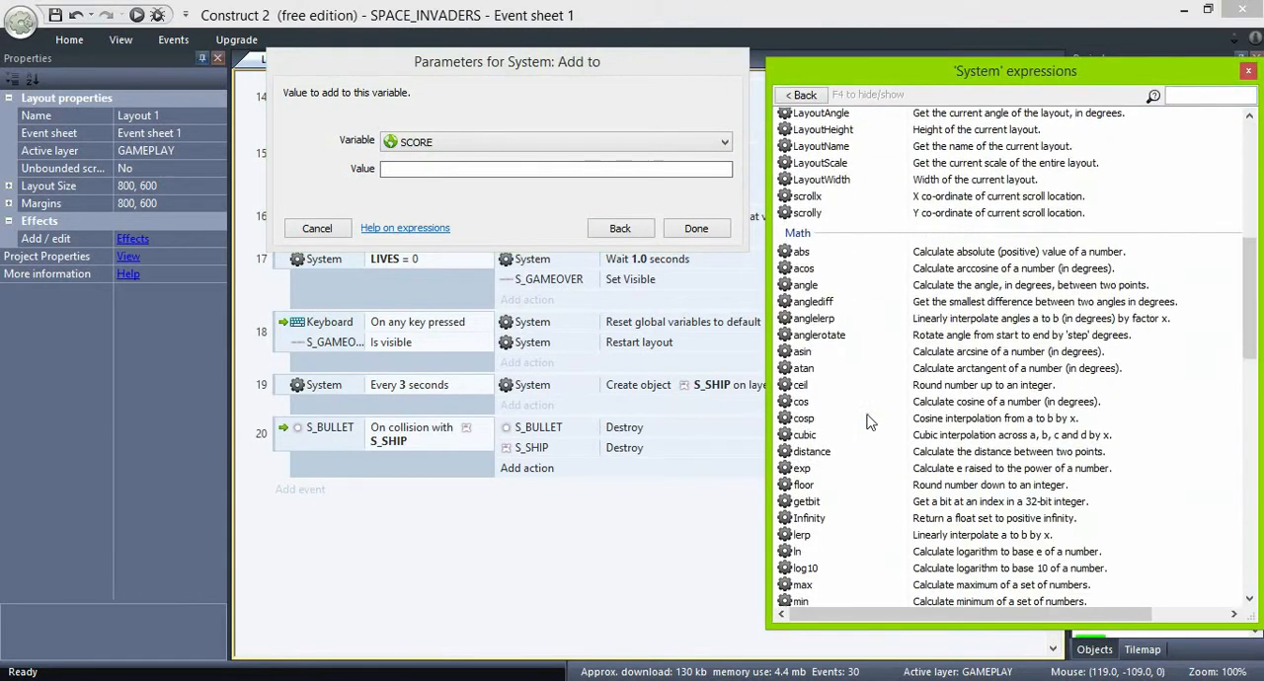
# Step: Add choose(500, 1000, 2000) to the SCORE variable with System > Add to
pyautogui.scroll(-3)
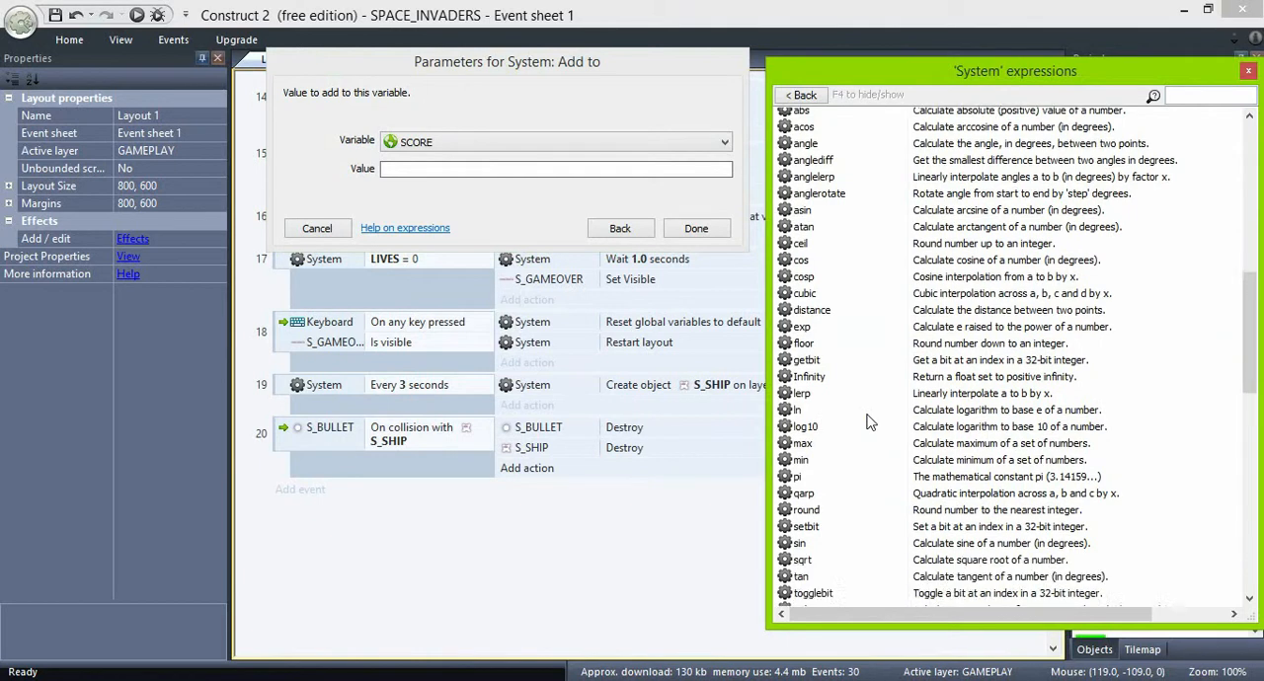
pyautogui.scroll(-3)
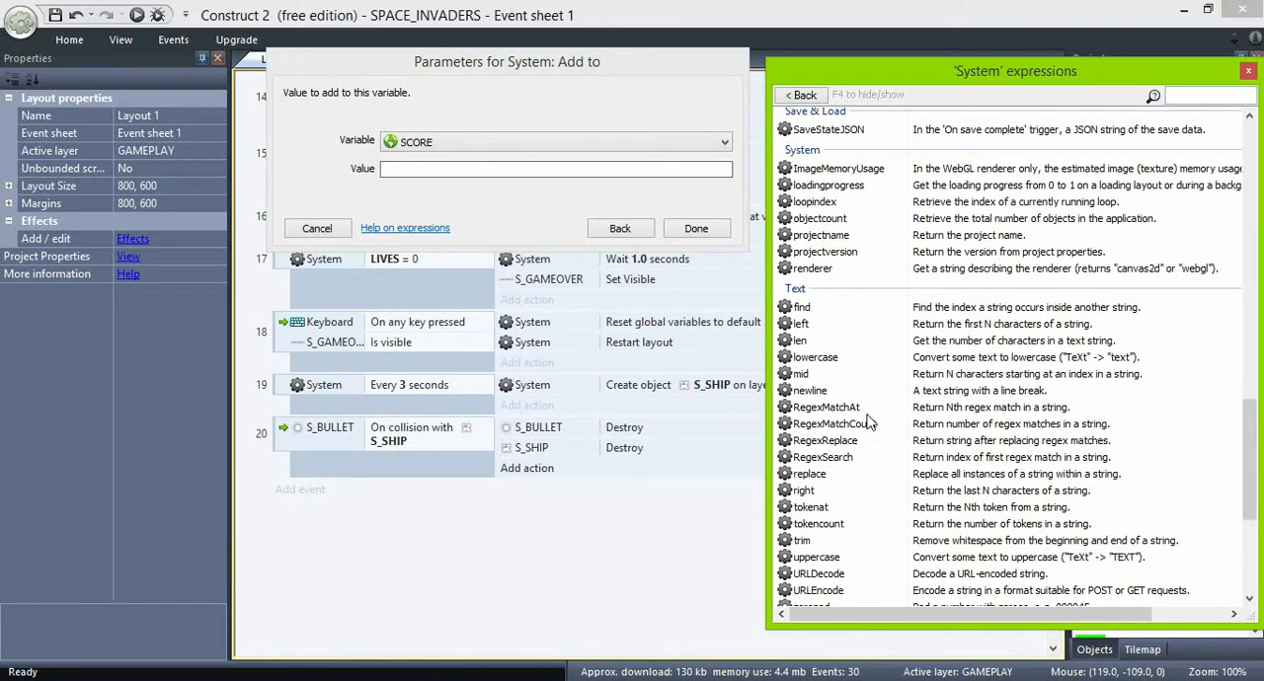
pyautogui.scroll(-3)
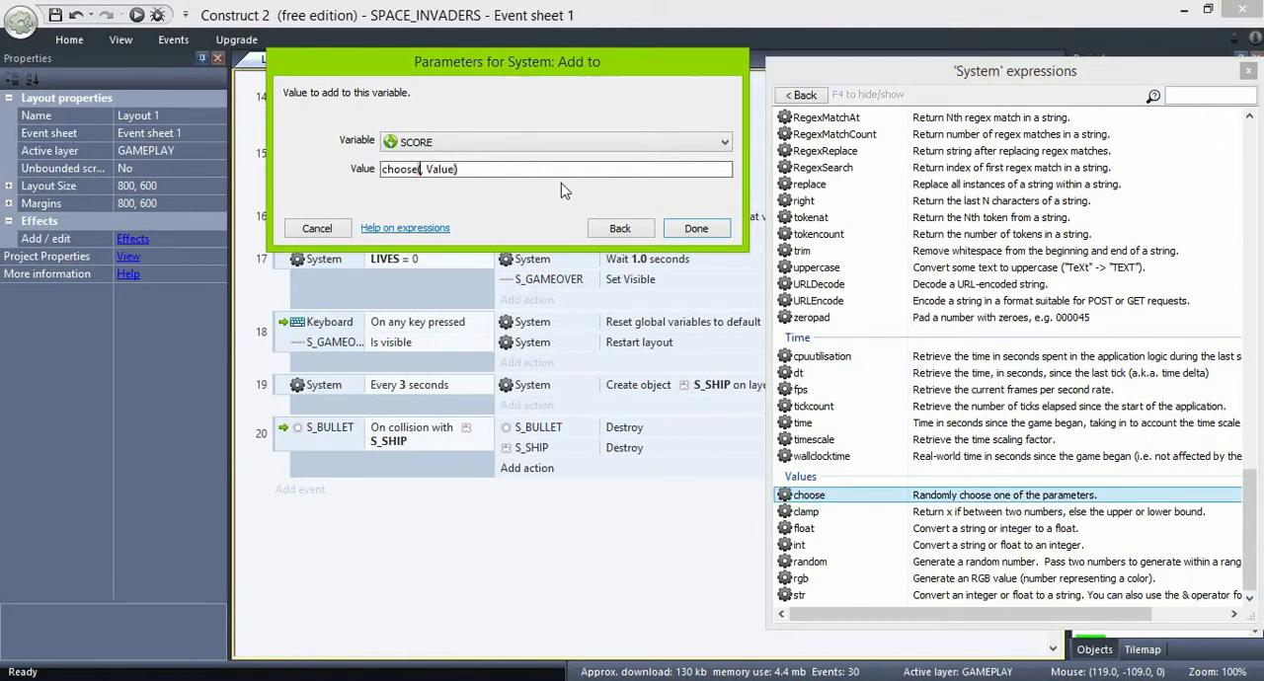
pyautogui.write('500')
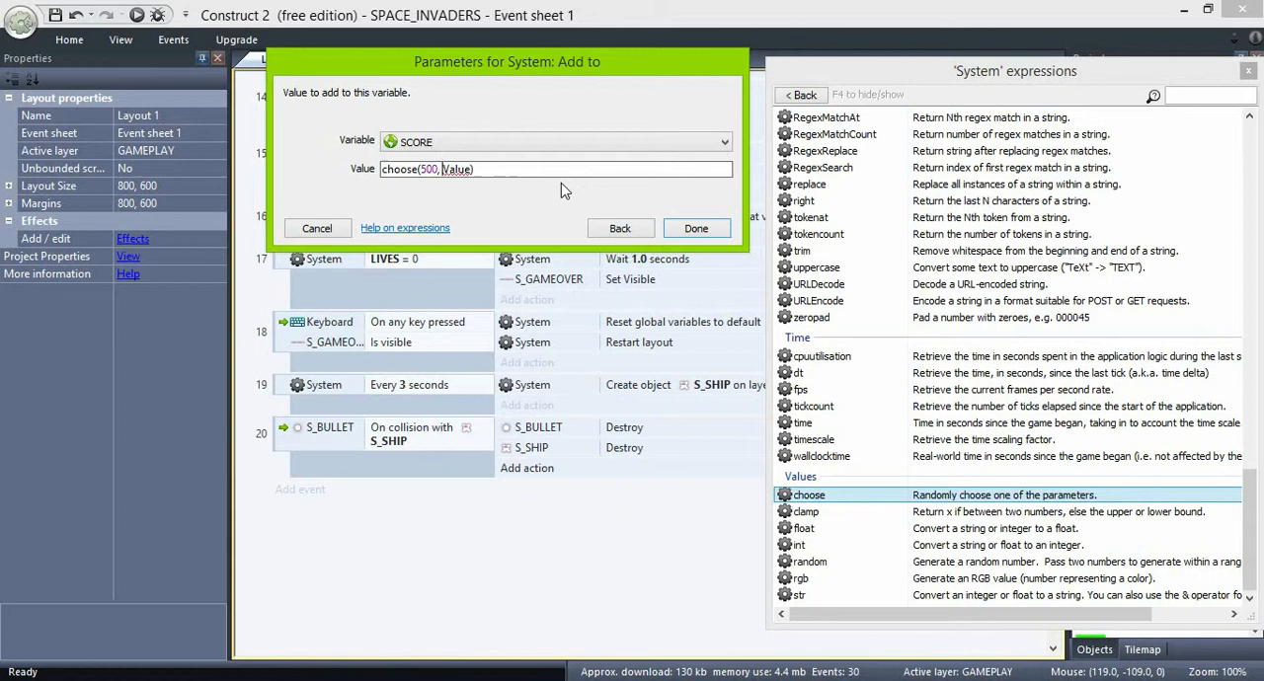
pyautogui.write('1')
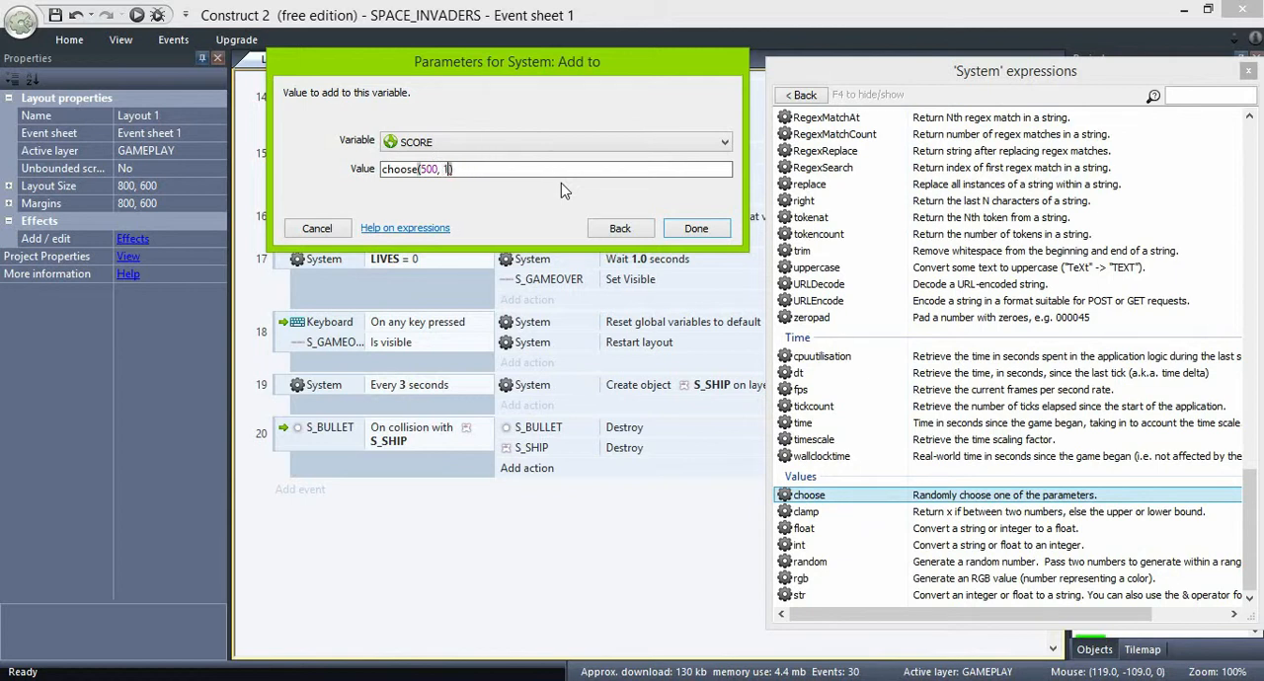
pyautogui.write('000, 20')
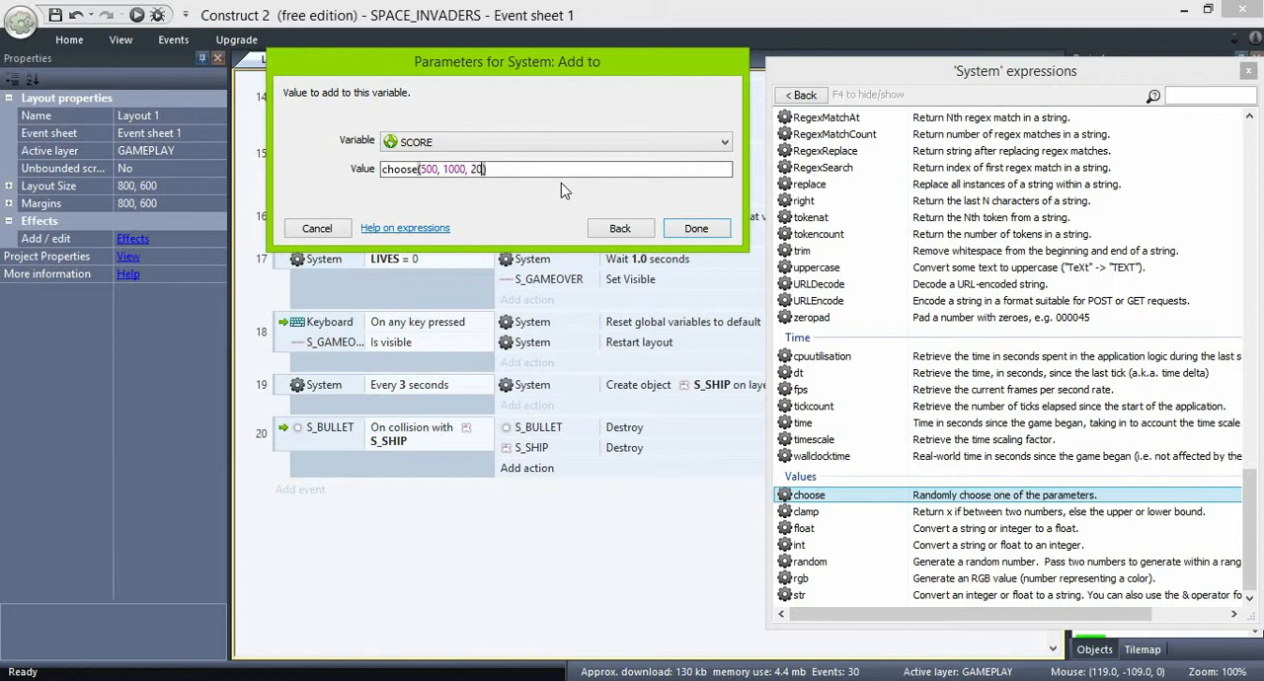
pyautogui.click(695, 228)
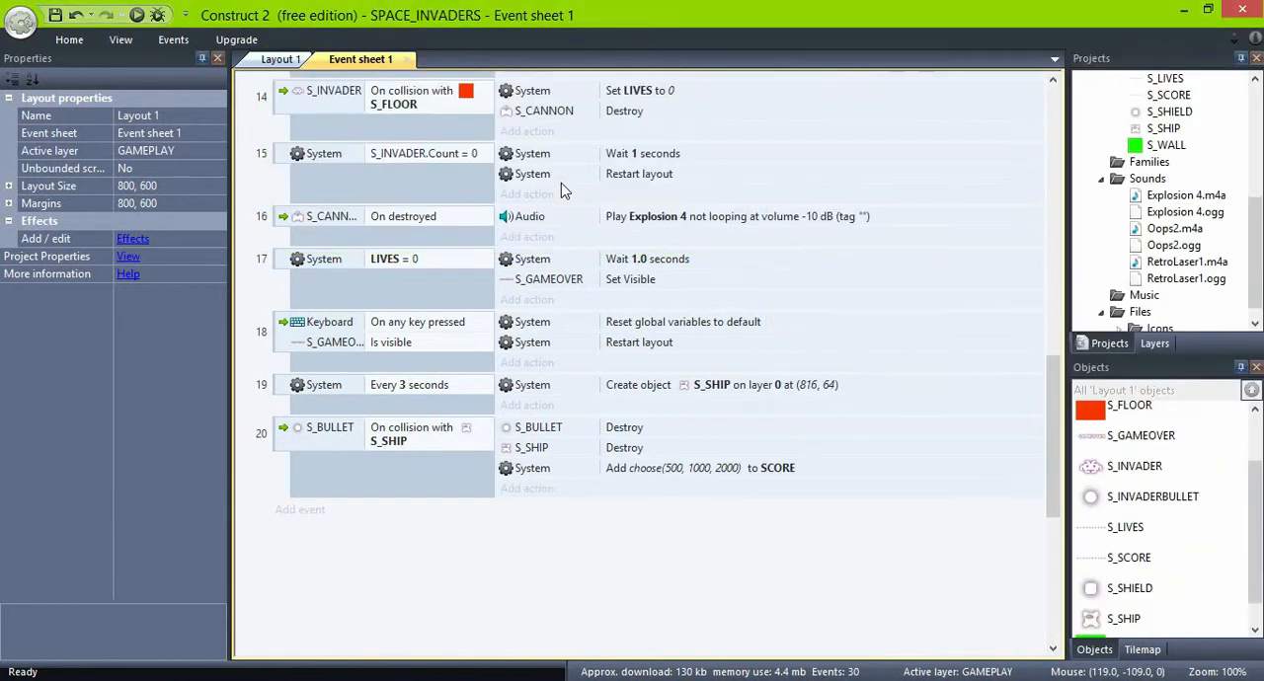
pyautogui.moveTo(526, 507)
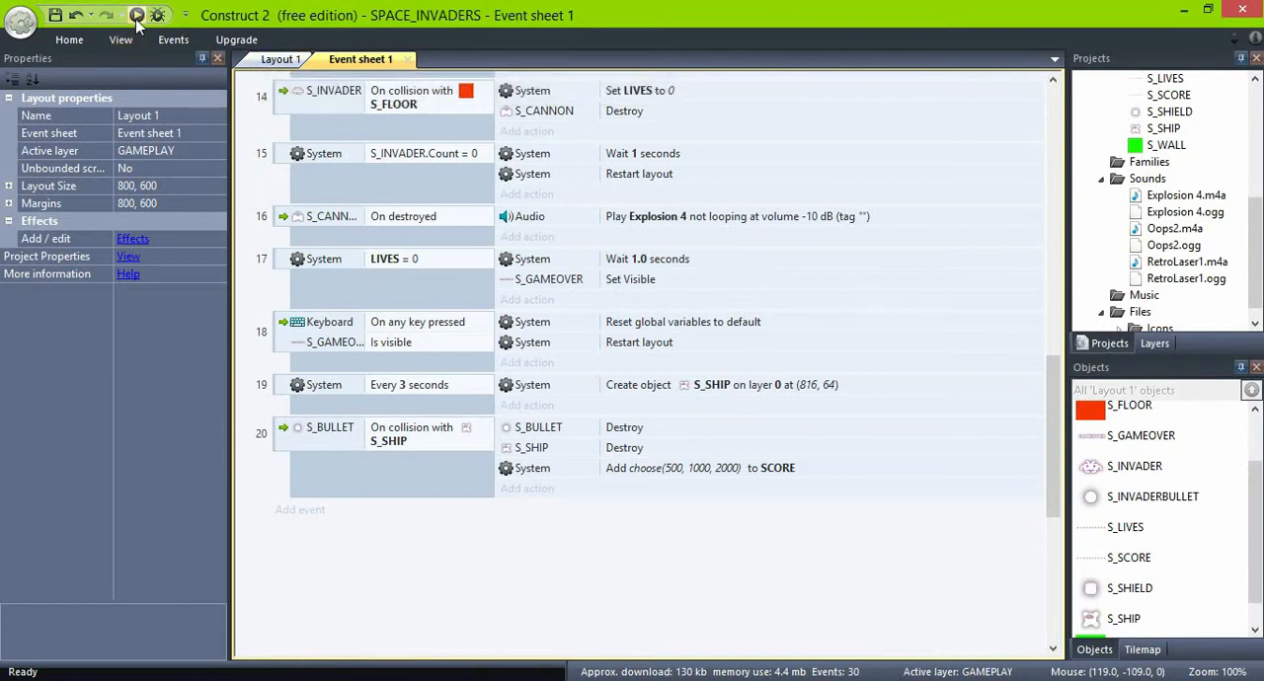
pyautogui.click(136, 15)
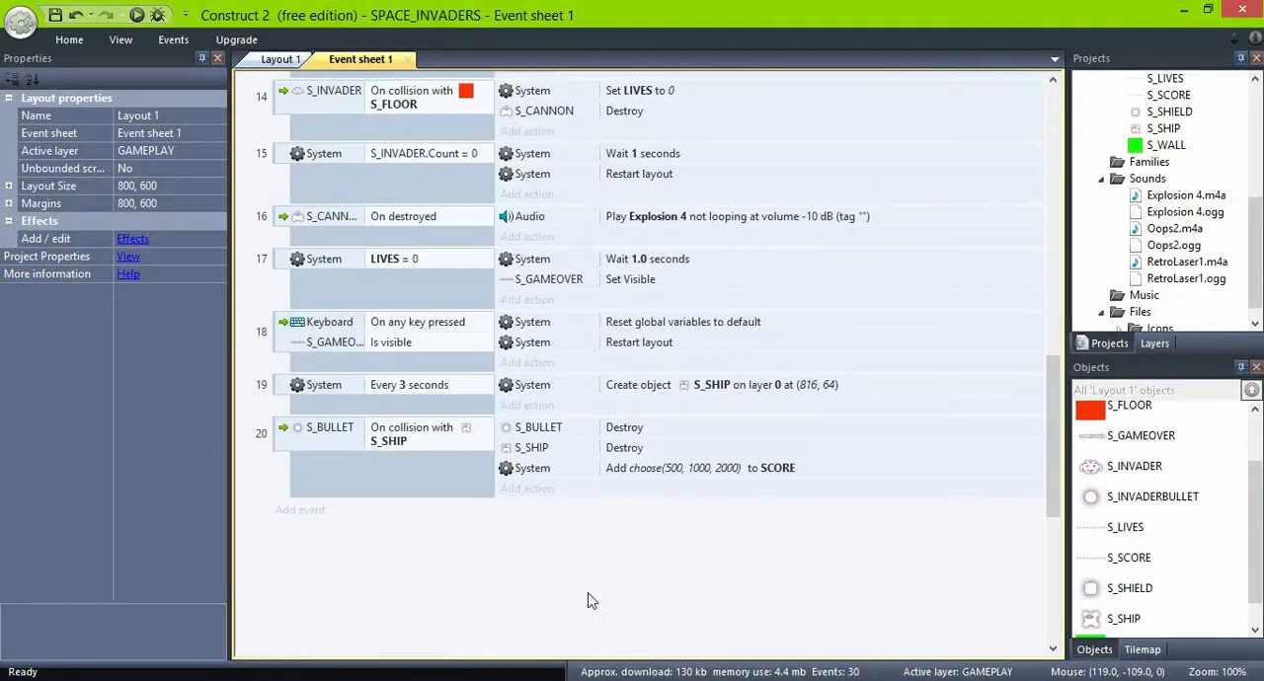
pyautogui.click(409, 385)
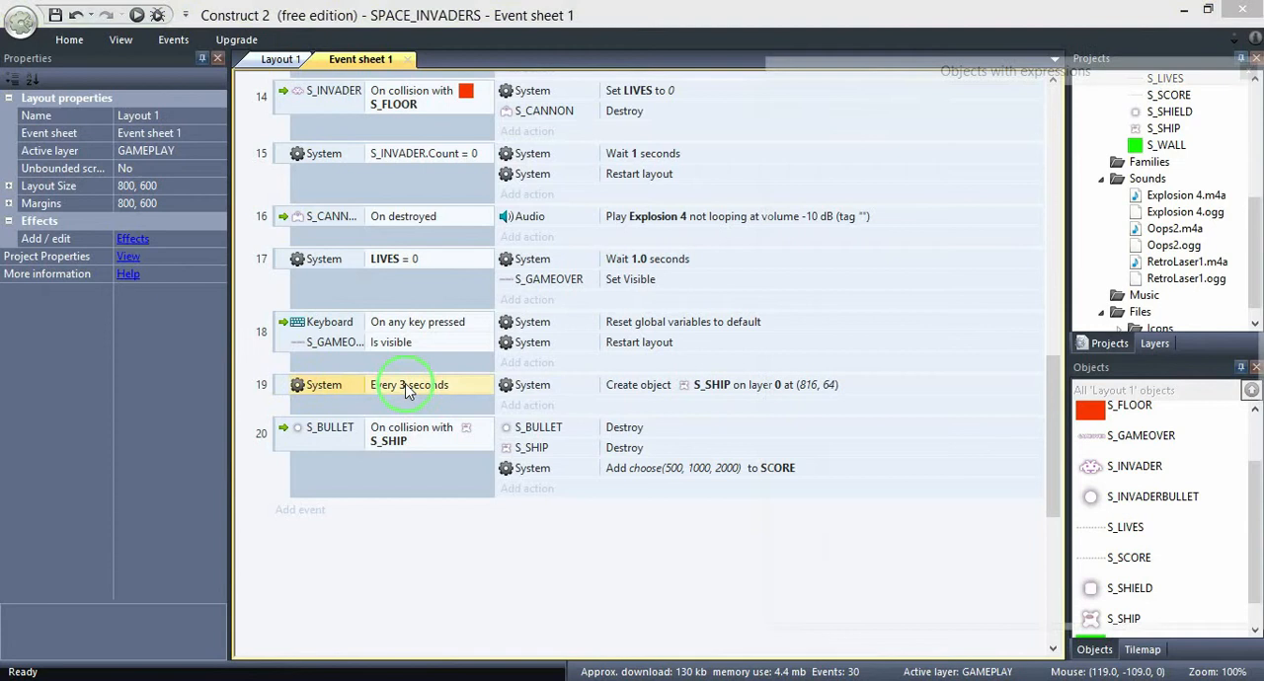